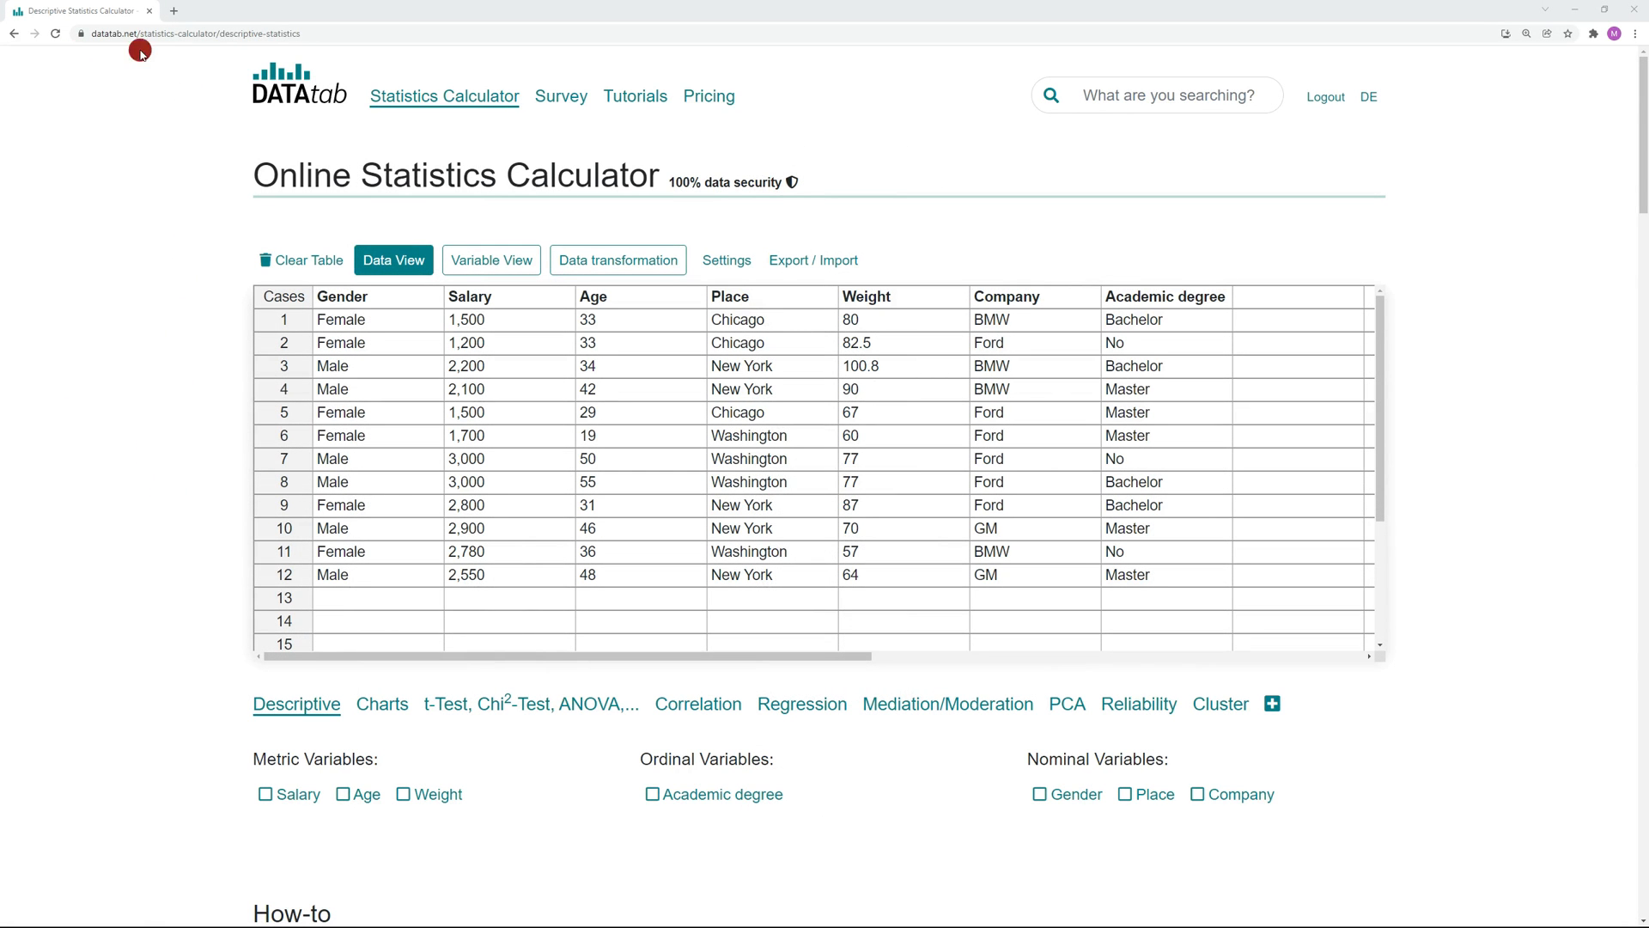
pyautogui.moveTo(220, 212)
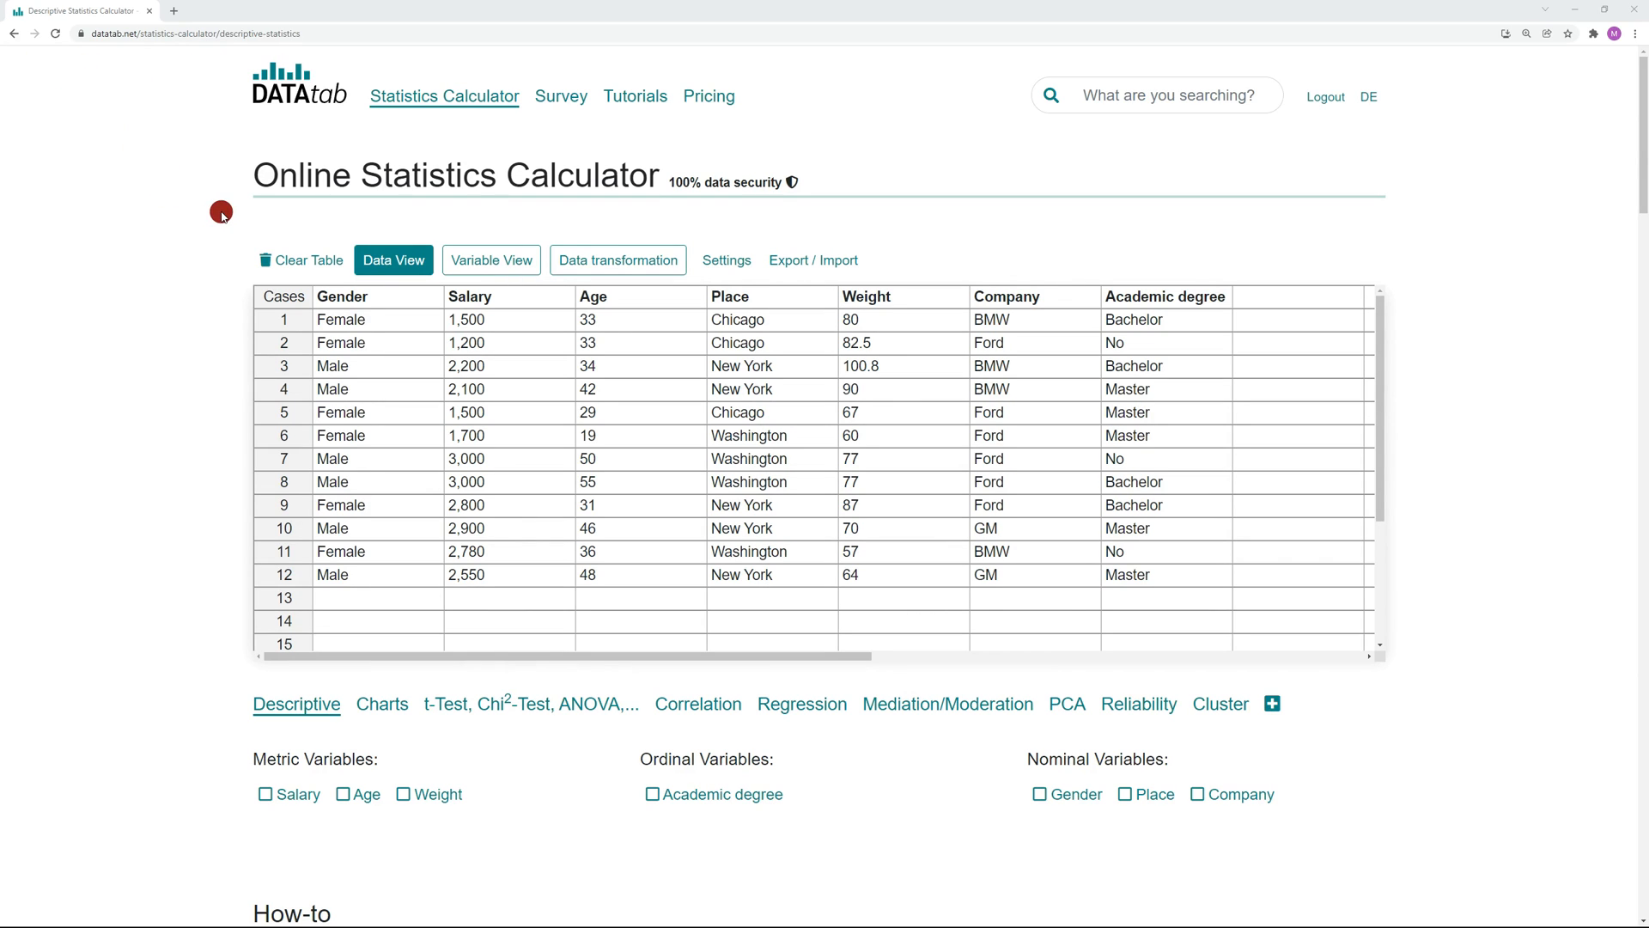
pyautogui.moveTo(286, 296)
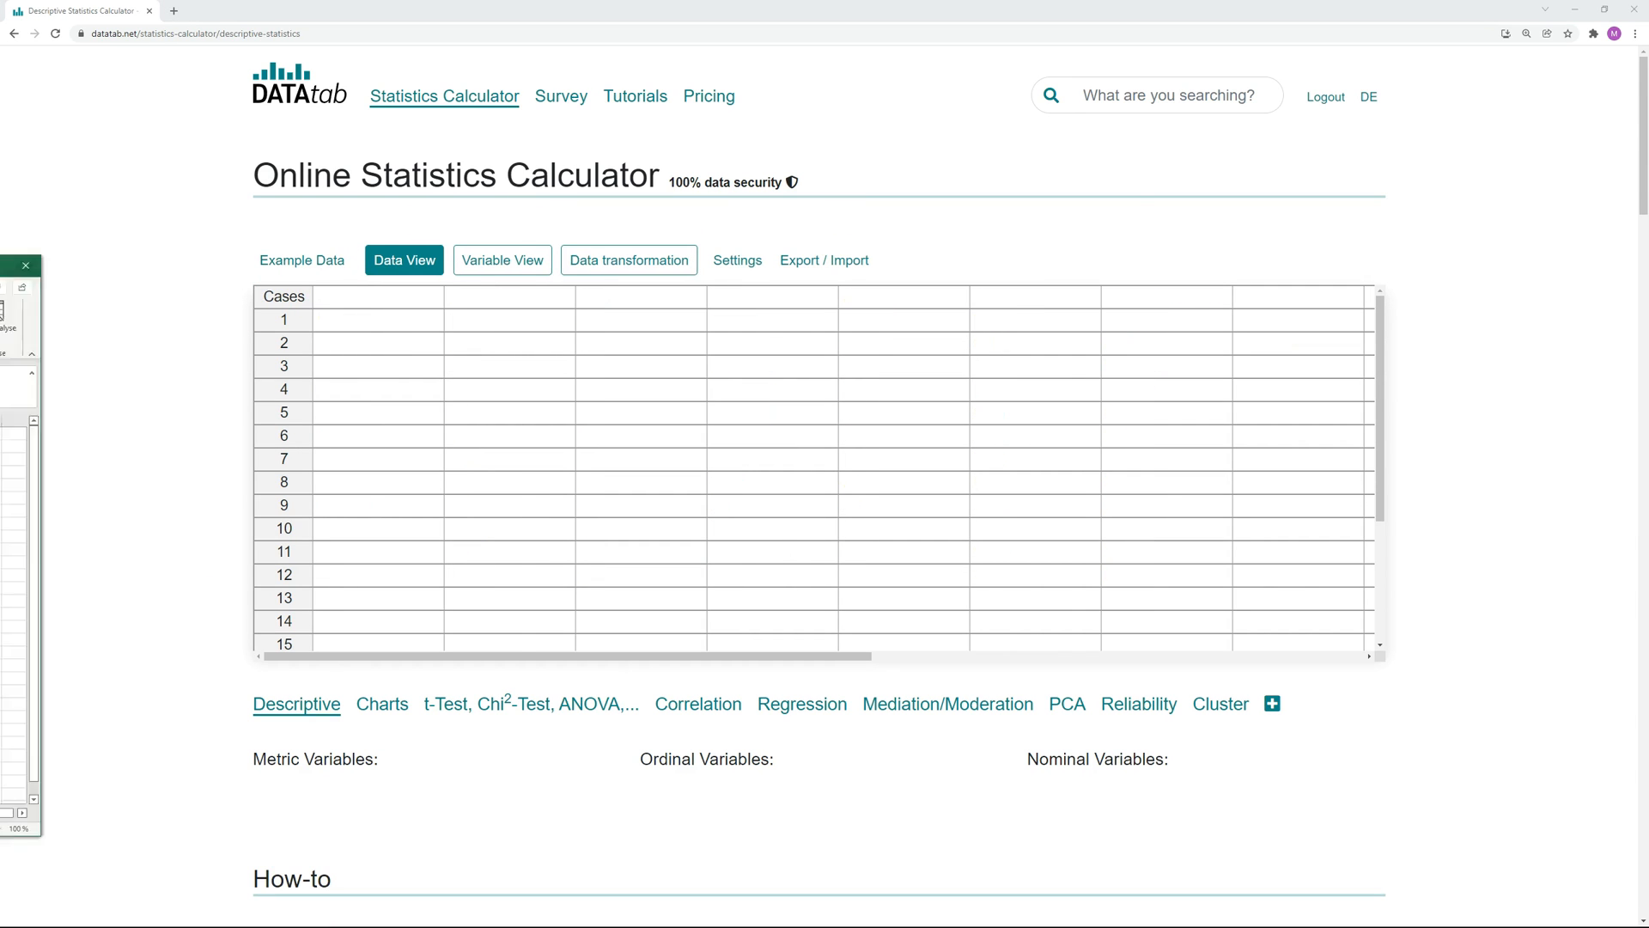
# - Paste the 0/1 Jeans/Shirt/Jacket/Shoes transactions and run Association Rules with all products selected
pyautogui.click(378, 296)
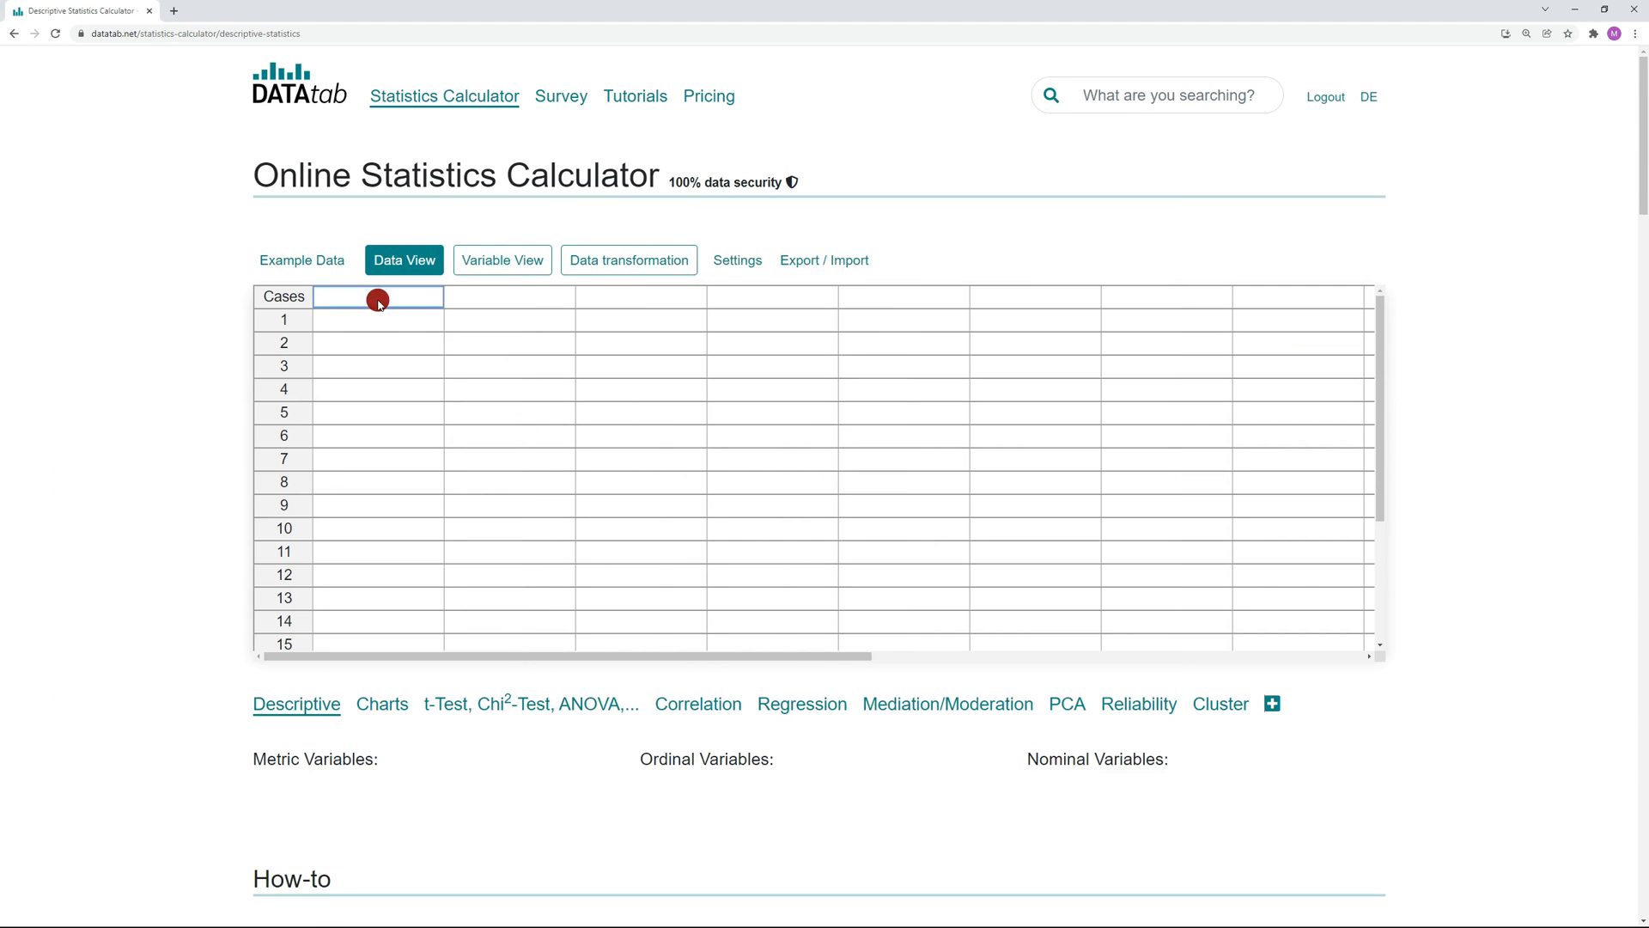
pyautogui.click(302, 259)
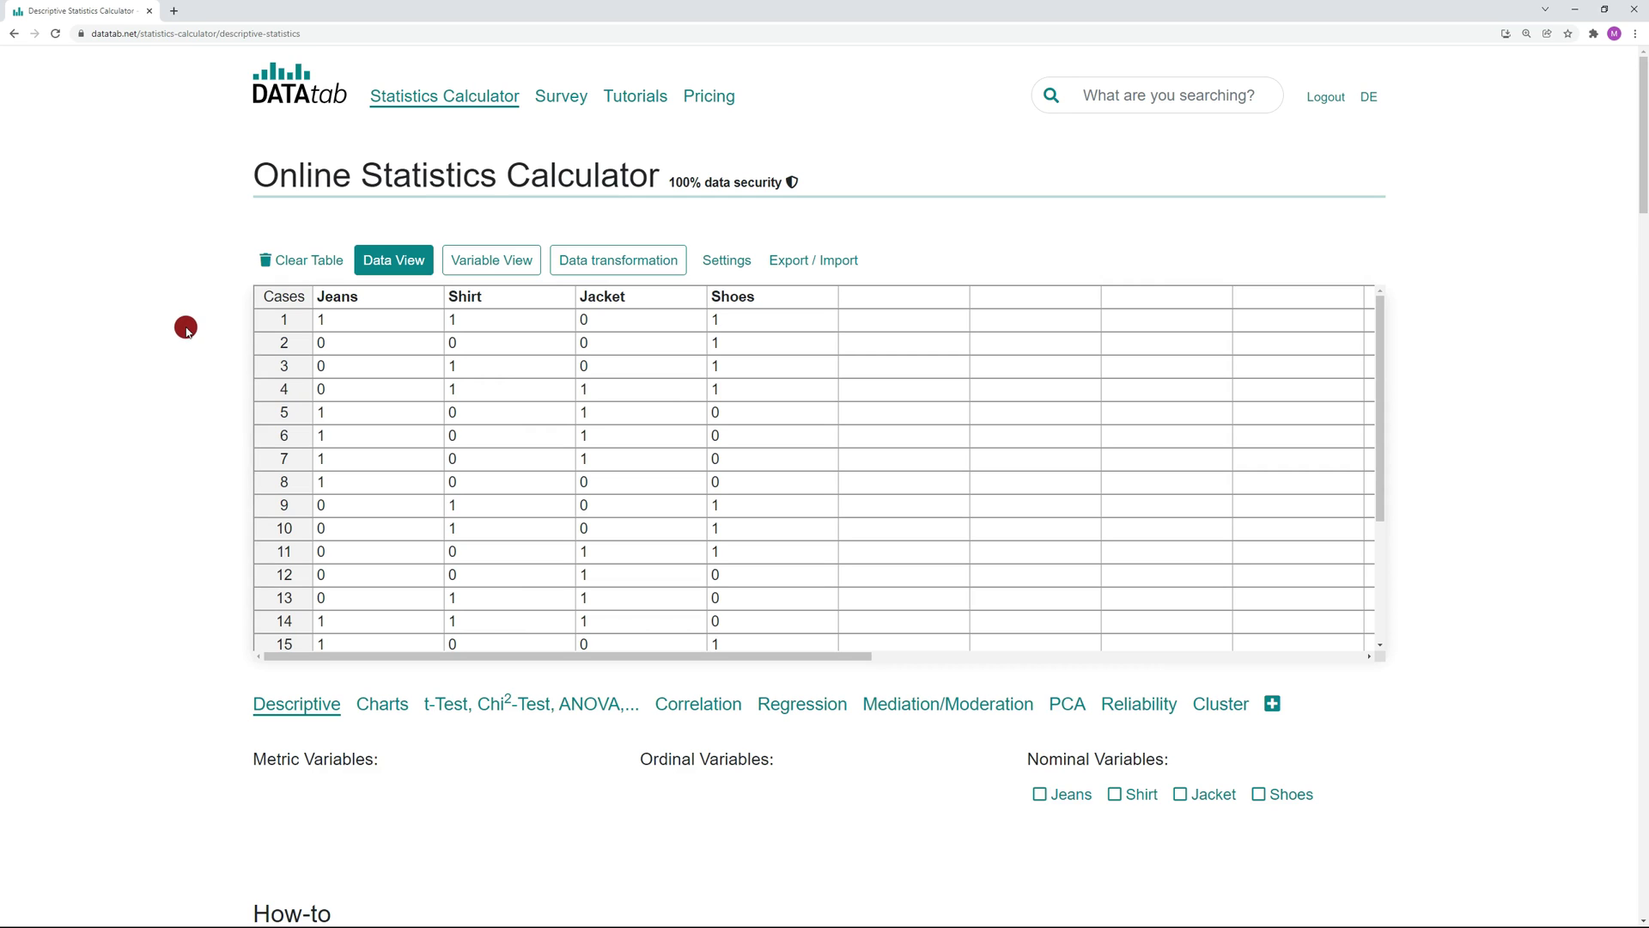
pyautogui.moveTo(397, 543)
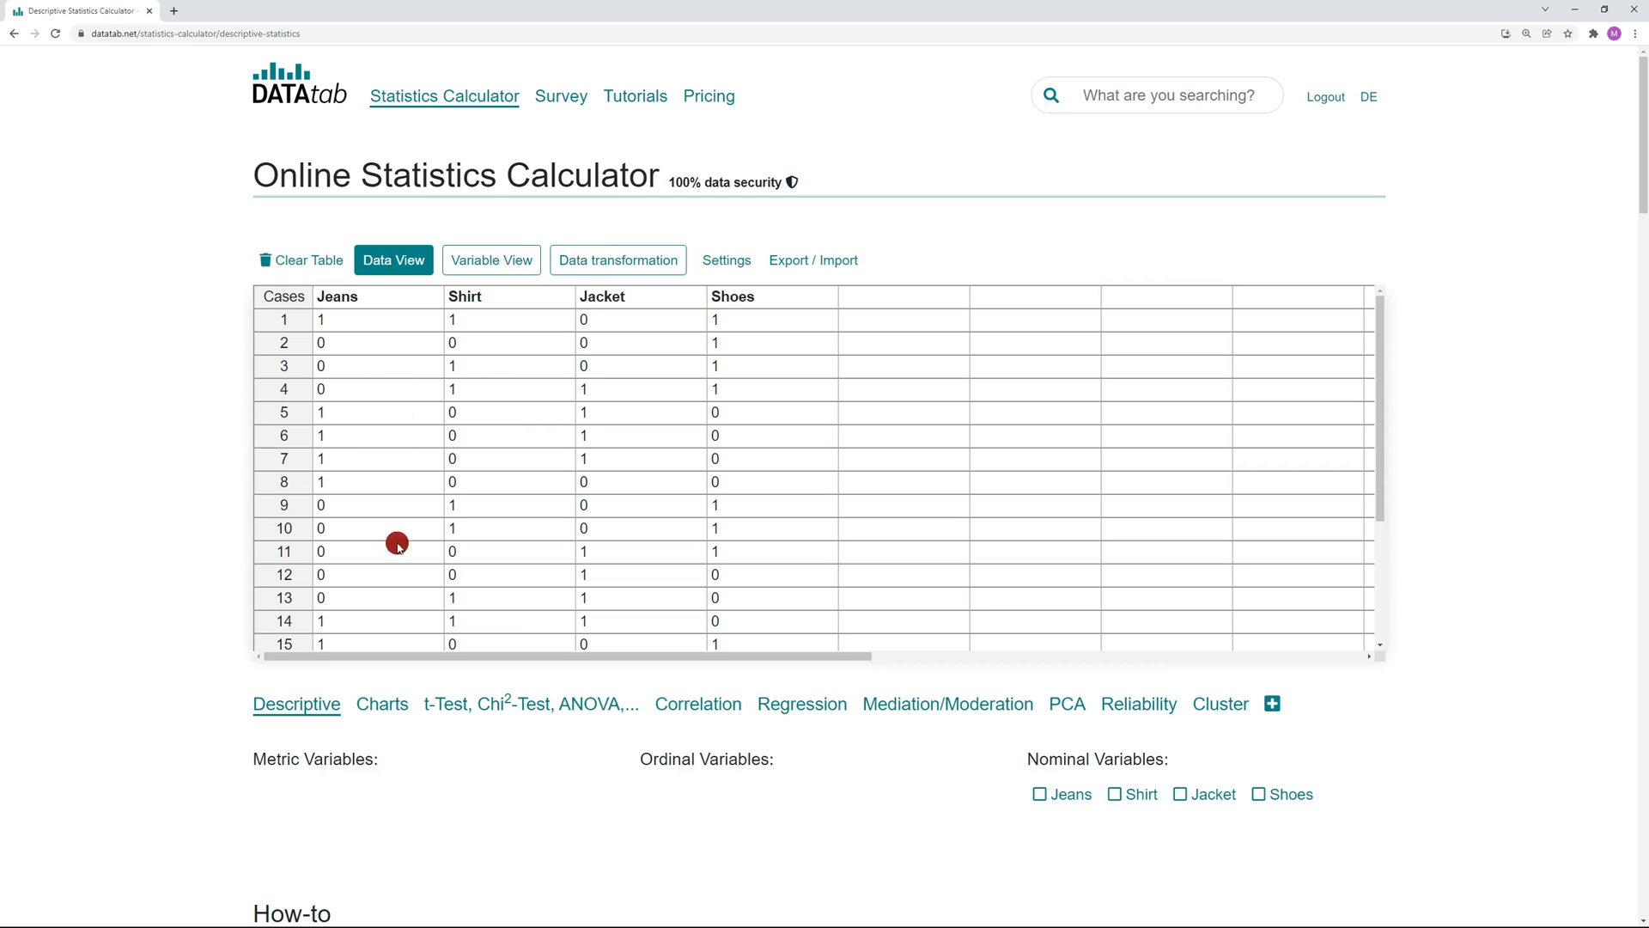
pyautogui.moveTo(112, 501)
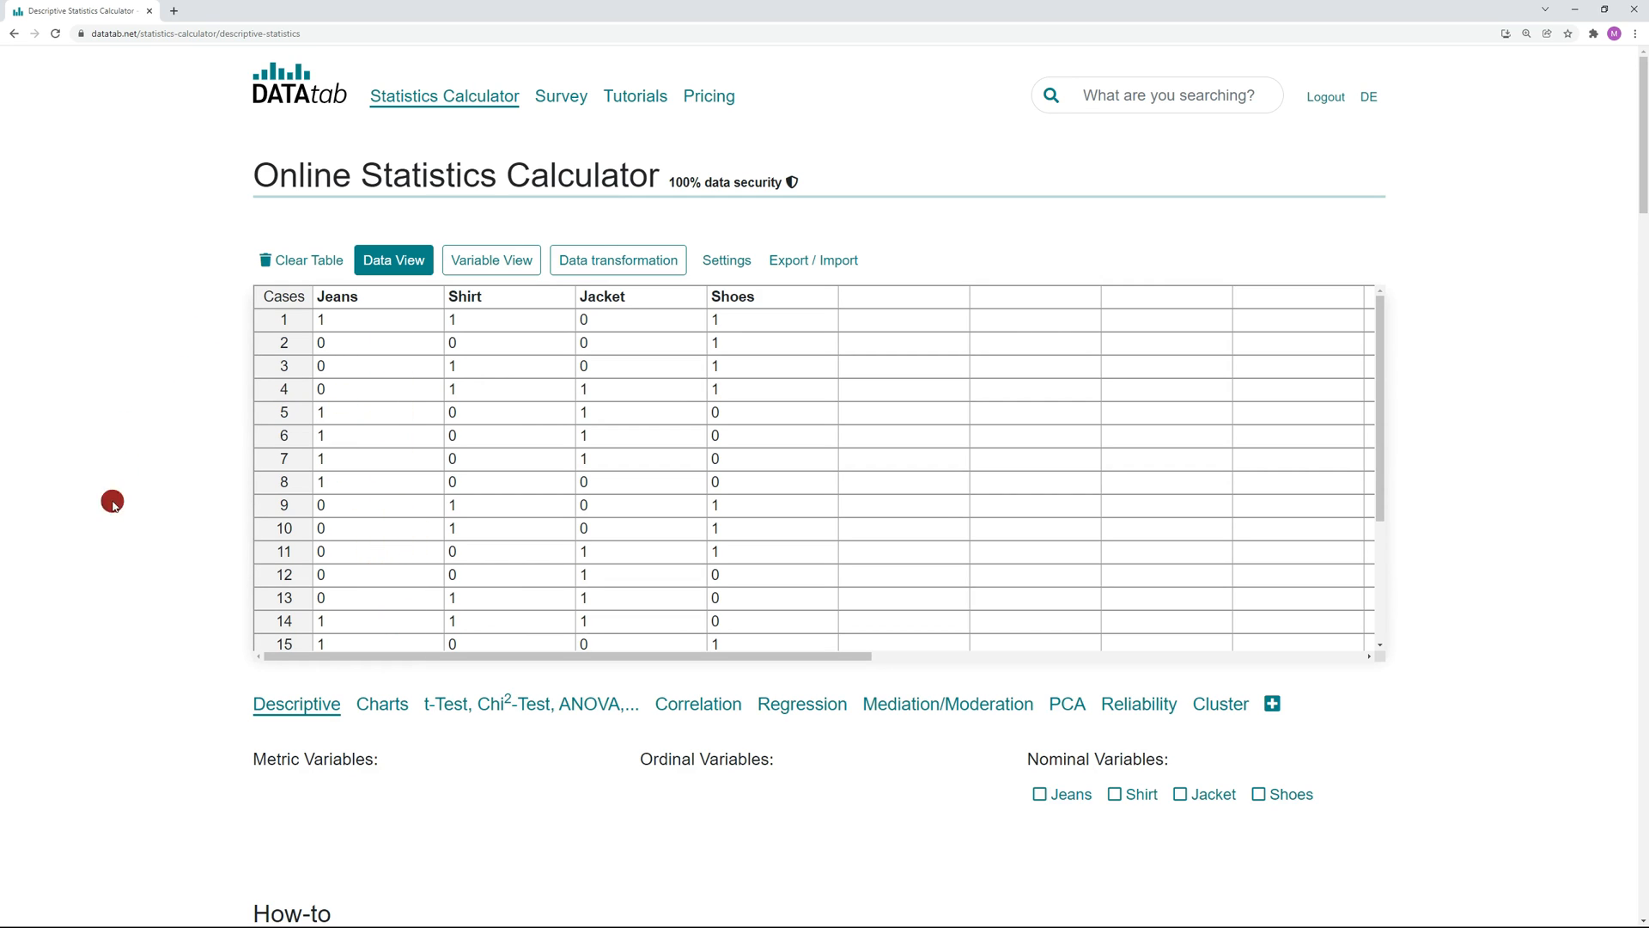
pyautogui.click(1271, 703)
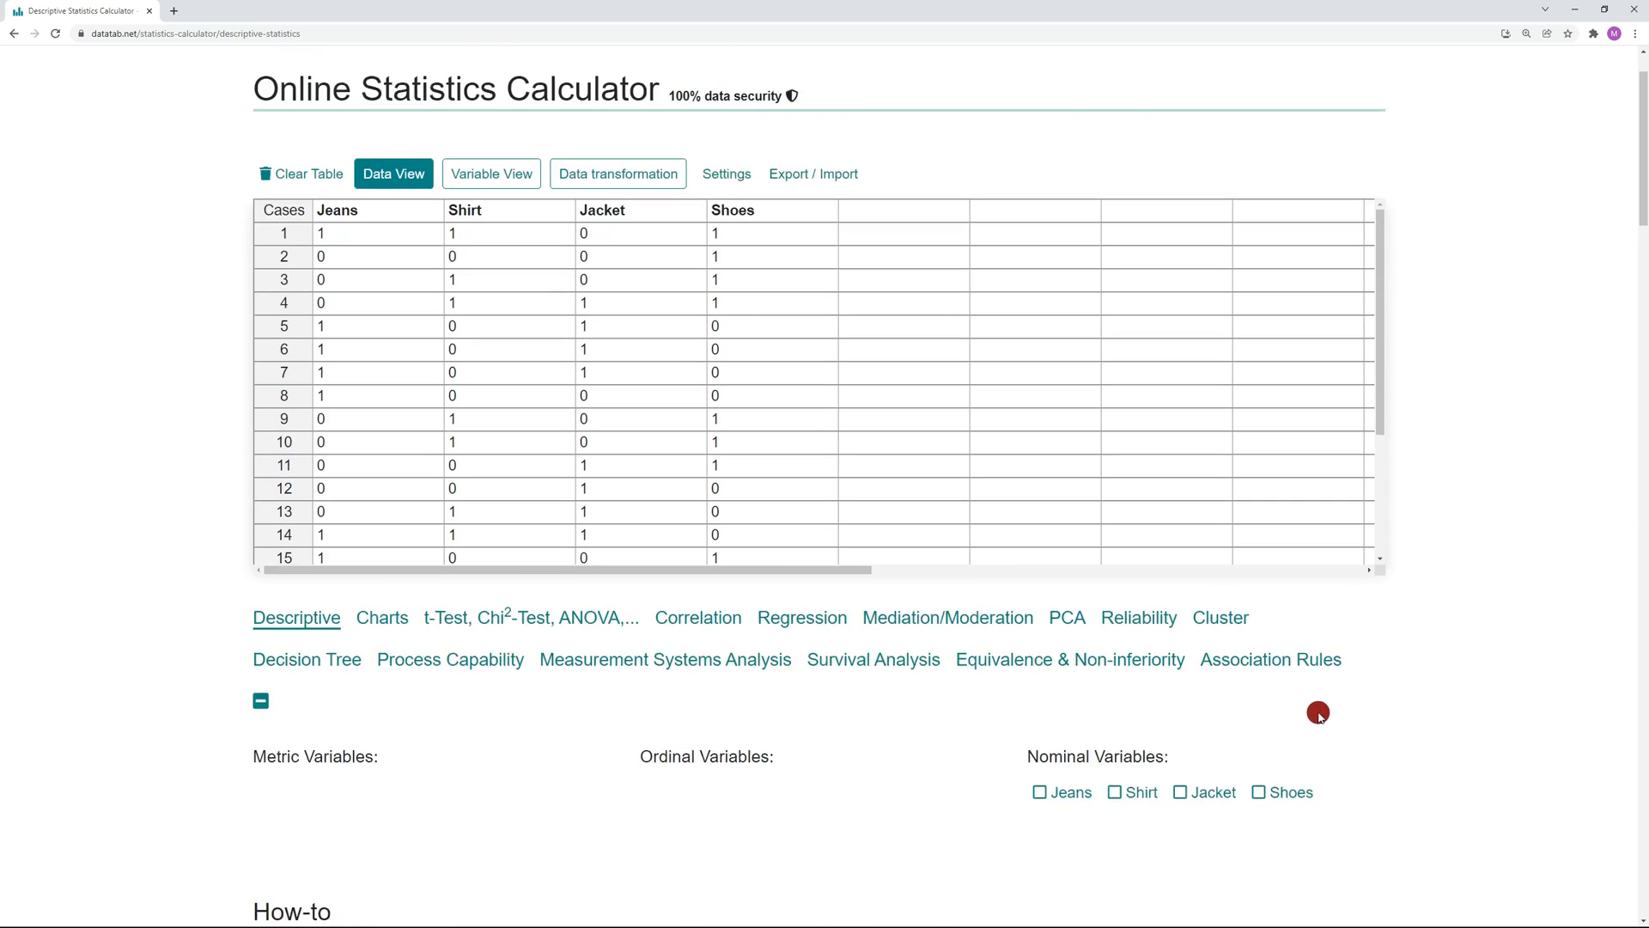
pyautogui.scroll(-3)
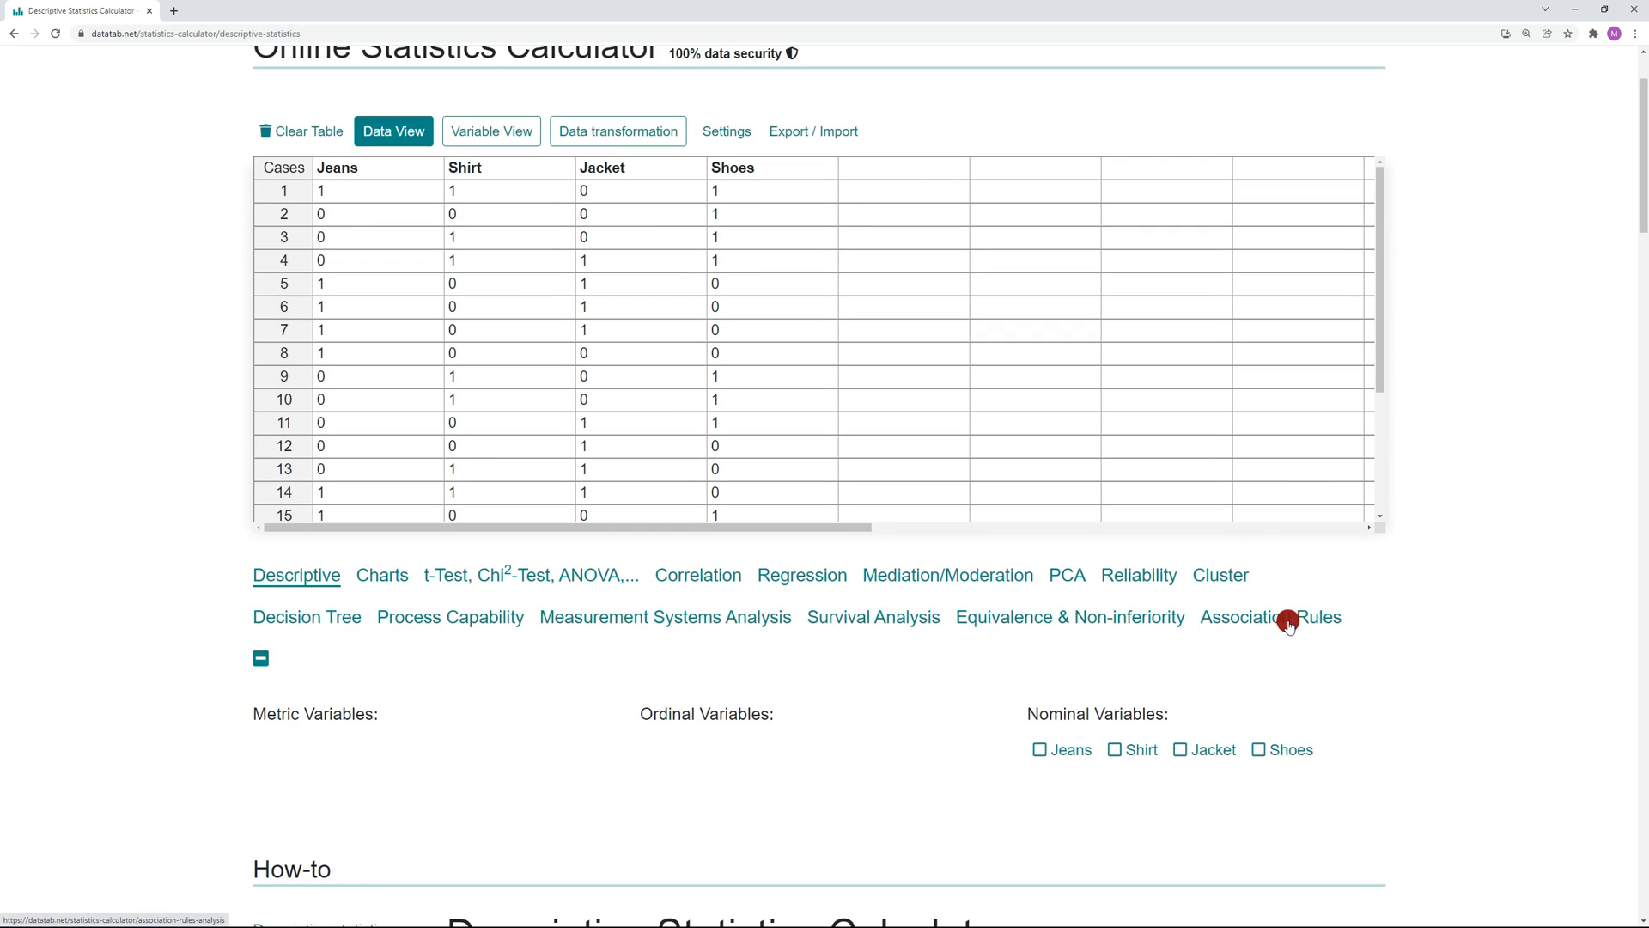
pyautogui.click(1270, 616)
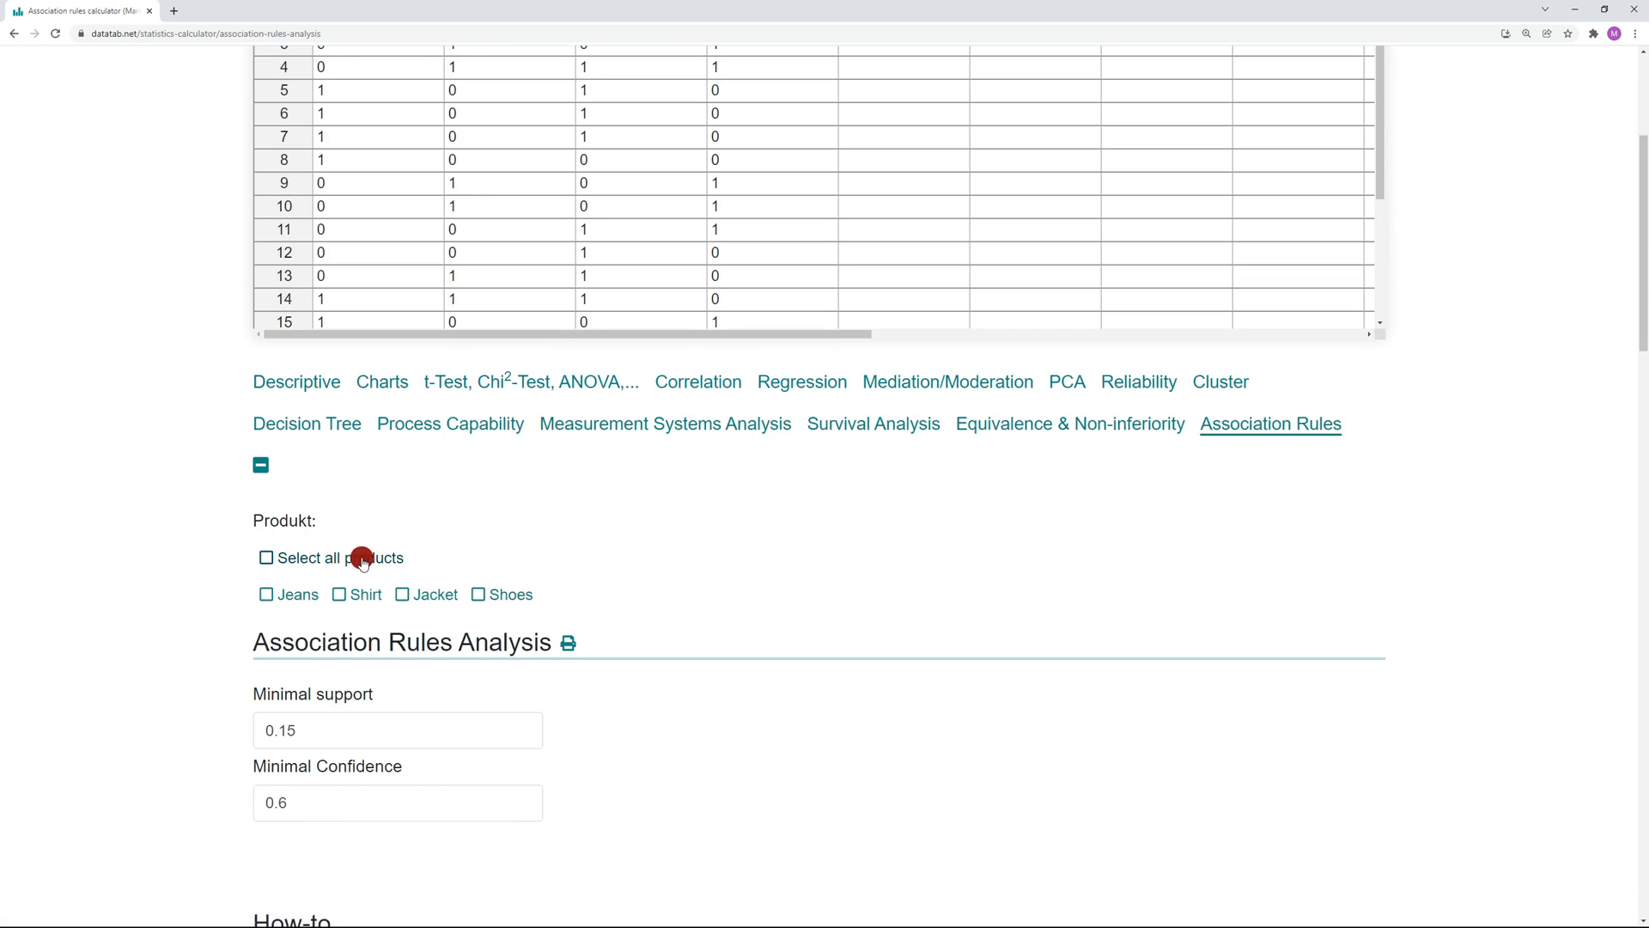
pyautogui.click(265, 557)
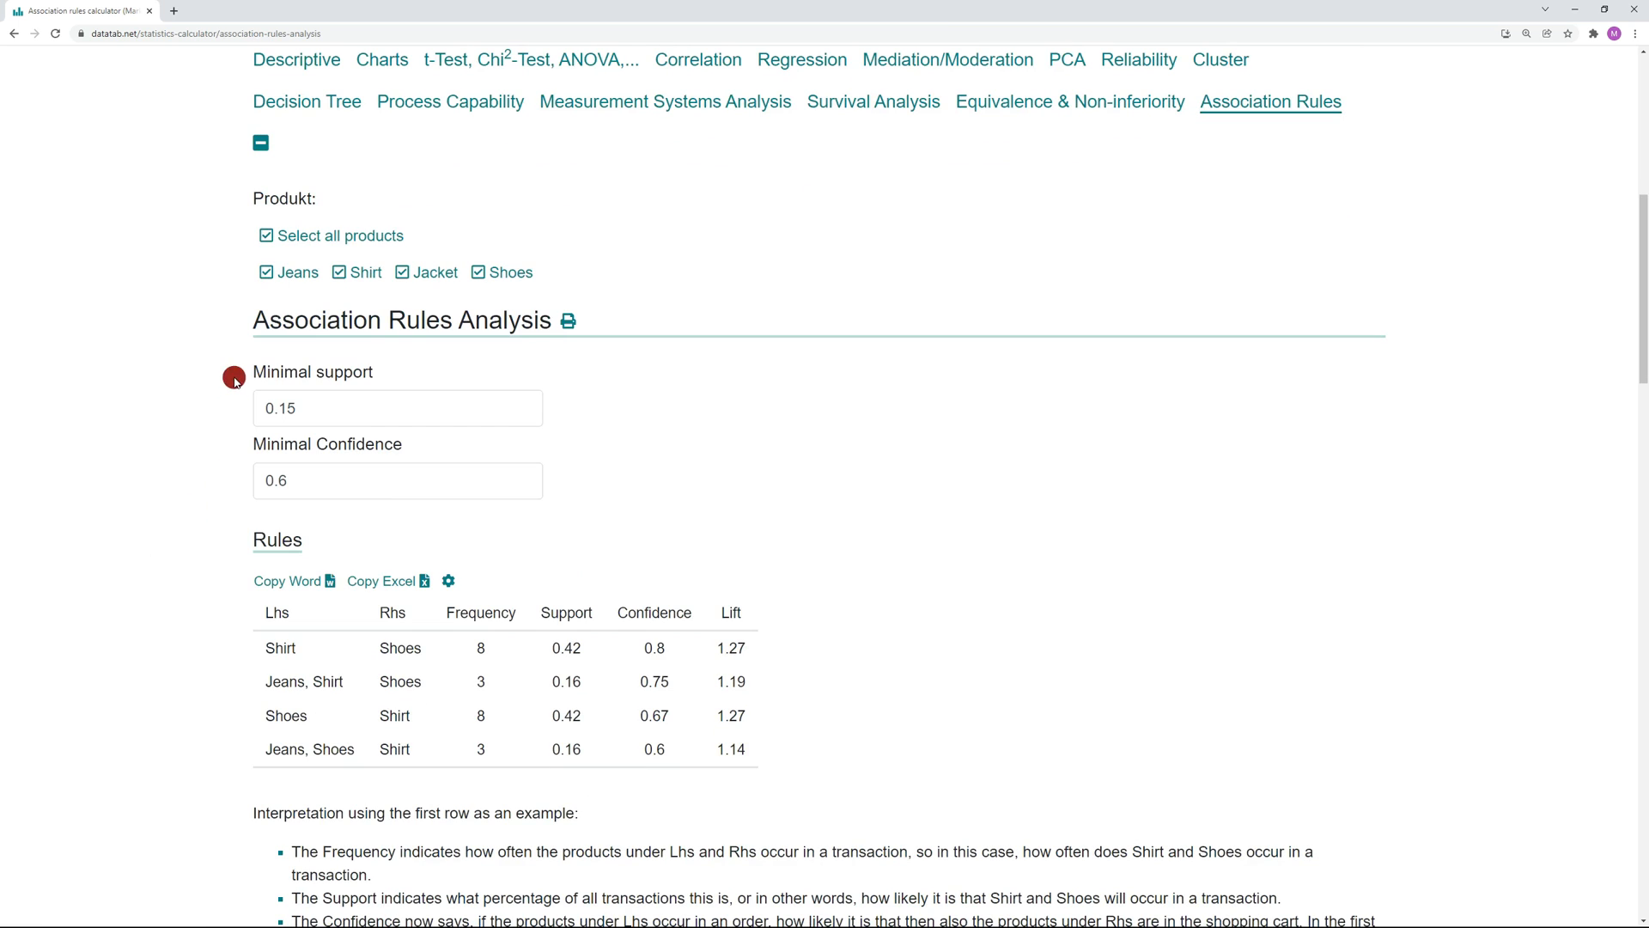
pyautogui.moveTo(228, 493)
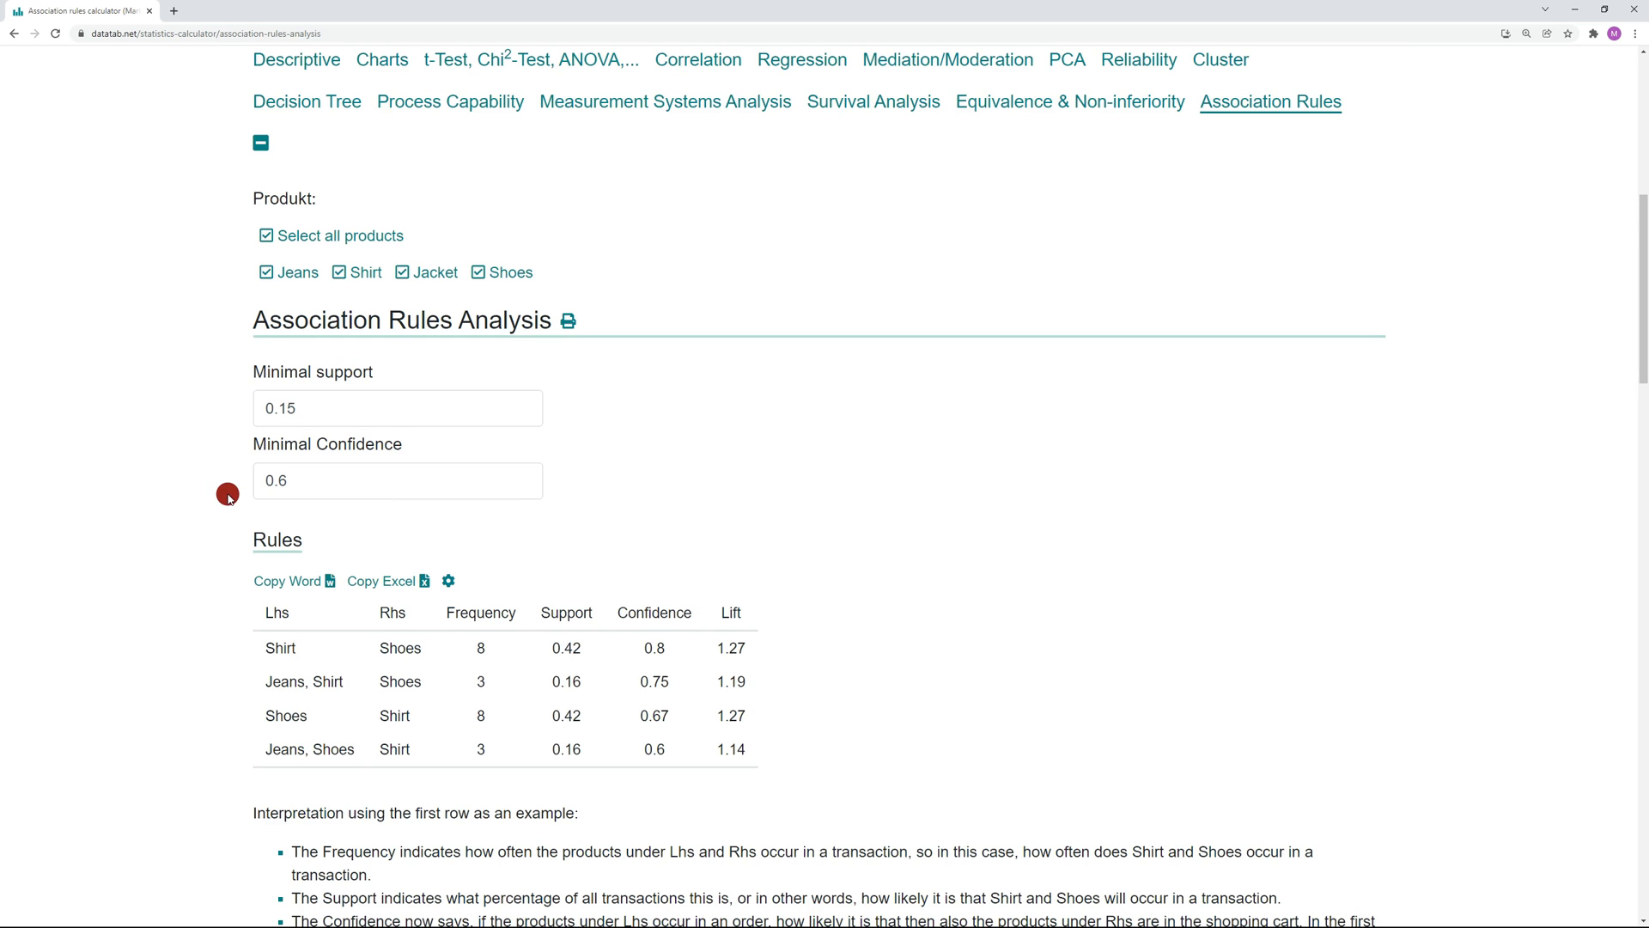
pyautogui.scroll(-3)
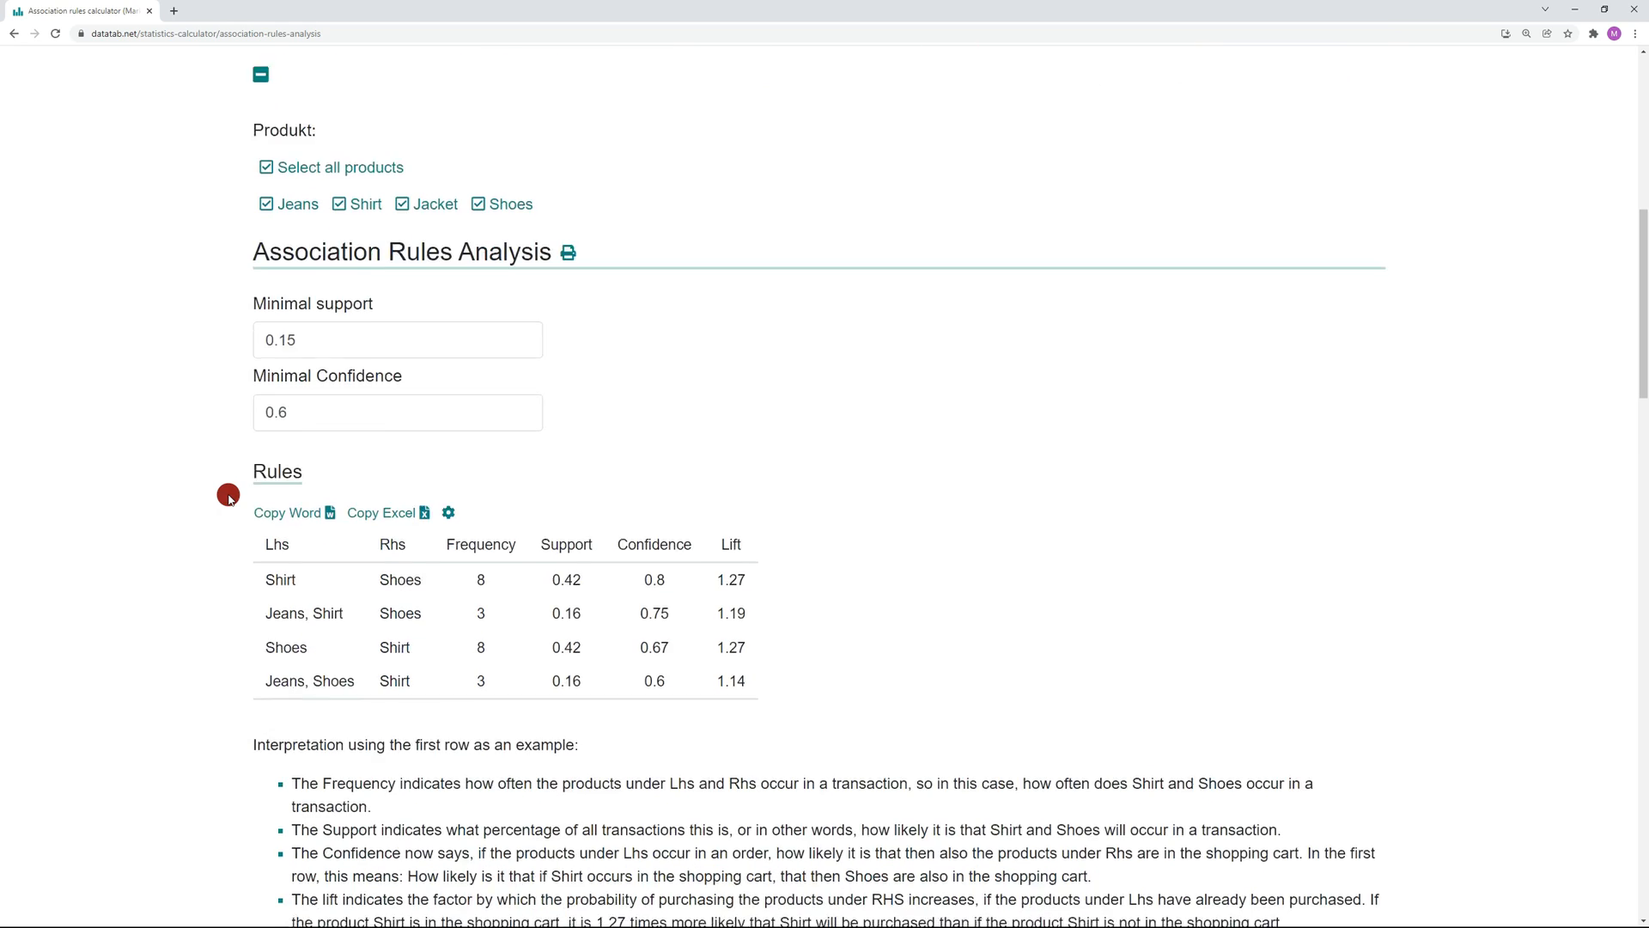
pyautogui.scroll(-3)
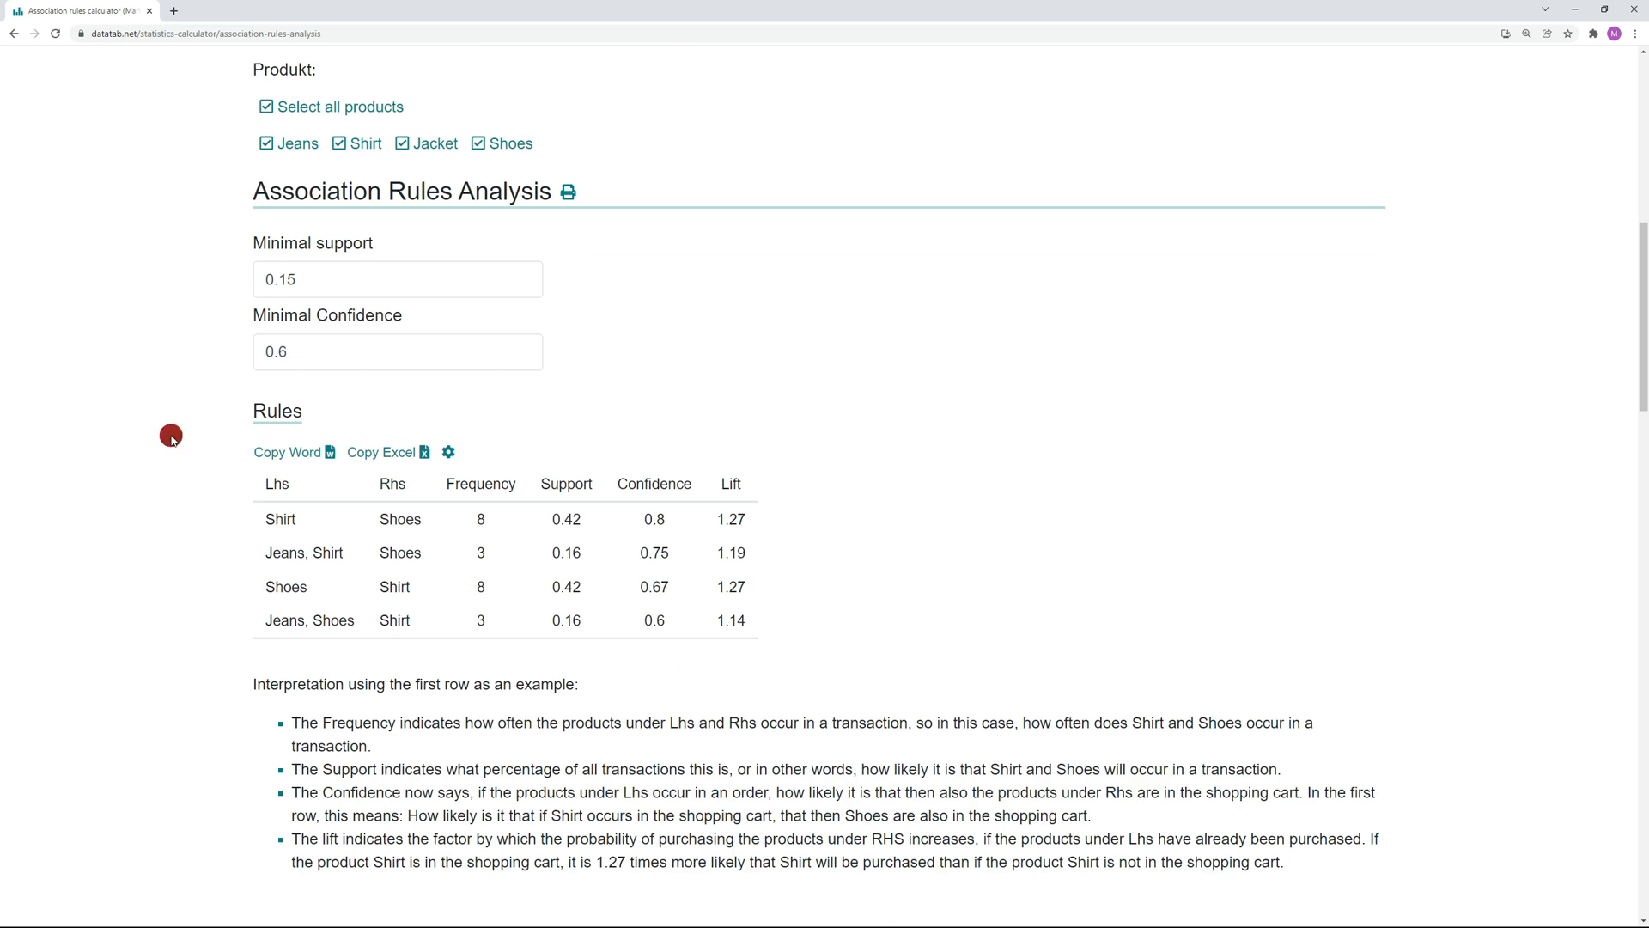
pyautogui.scroll(-3)
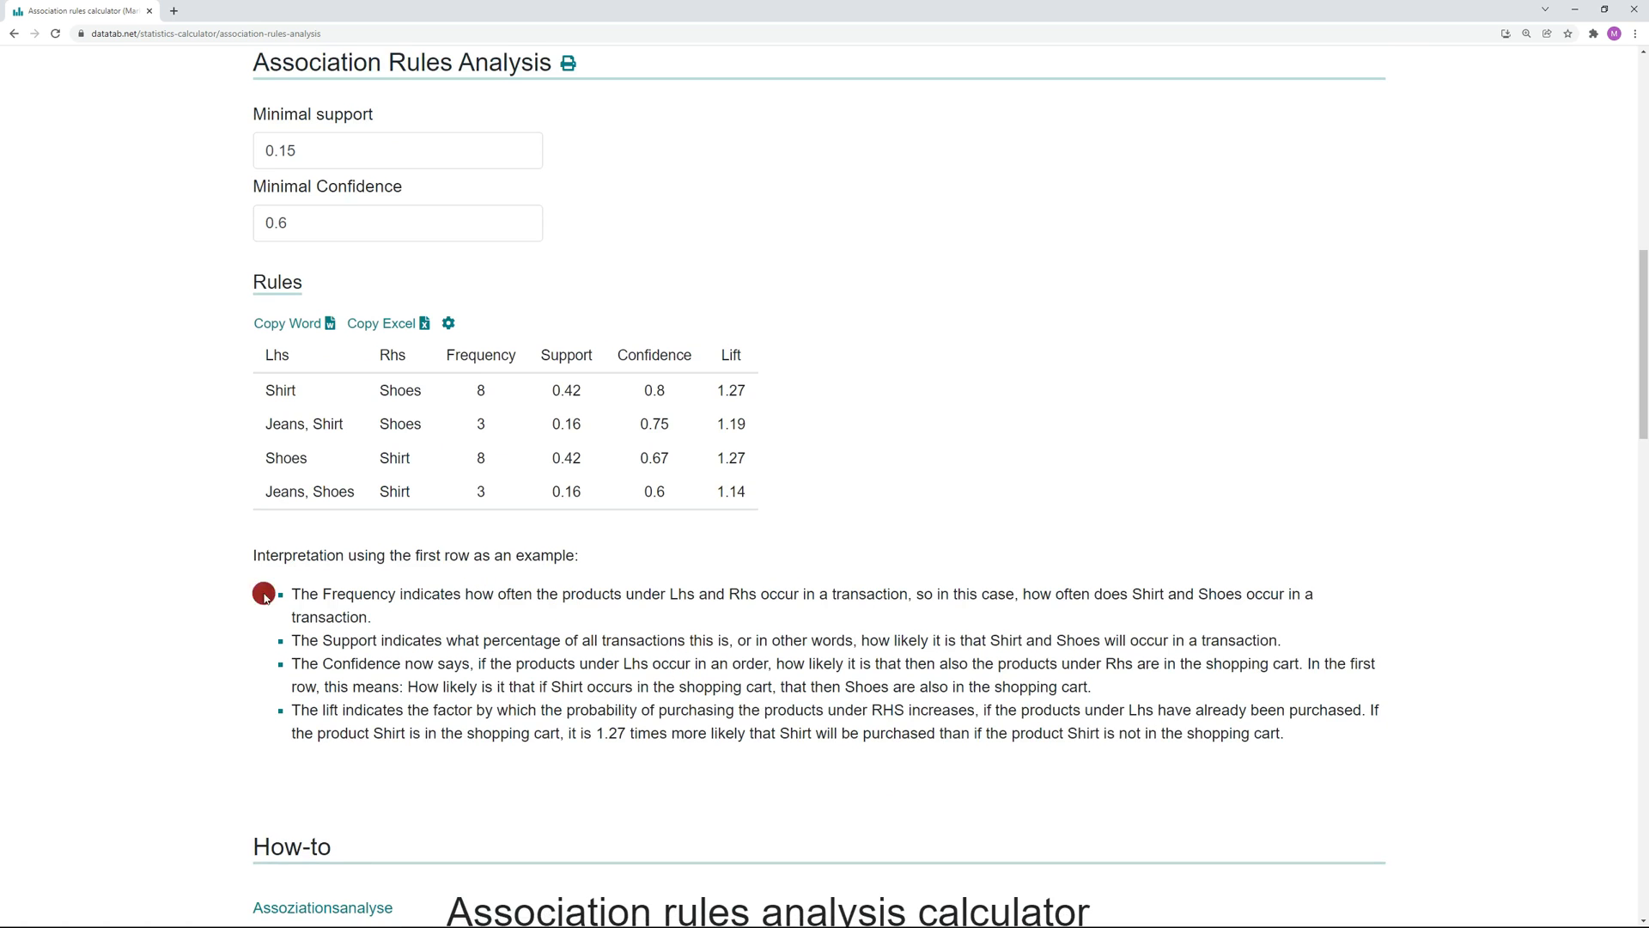
pyautogui.moveTo(842, 391)
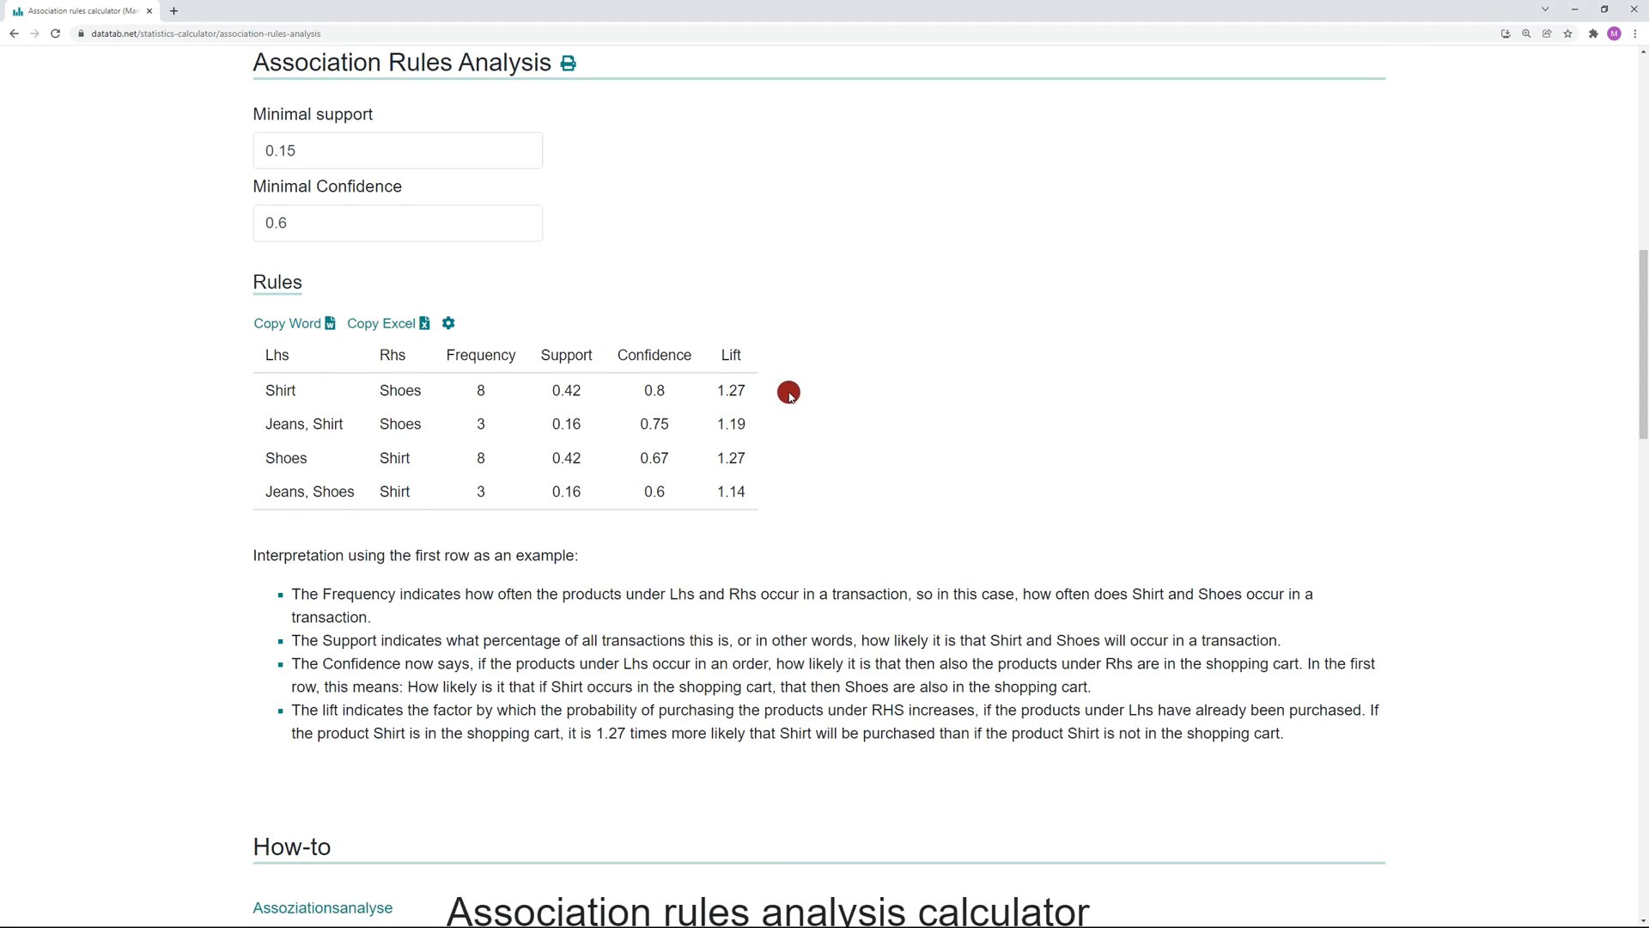
pyautogui.moveTo(225, 391)
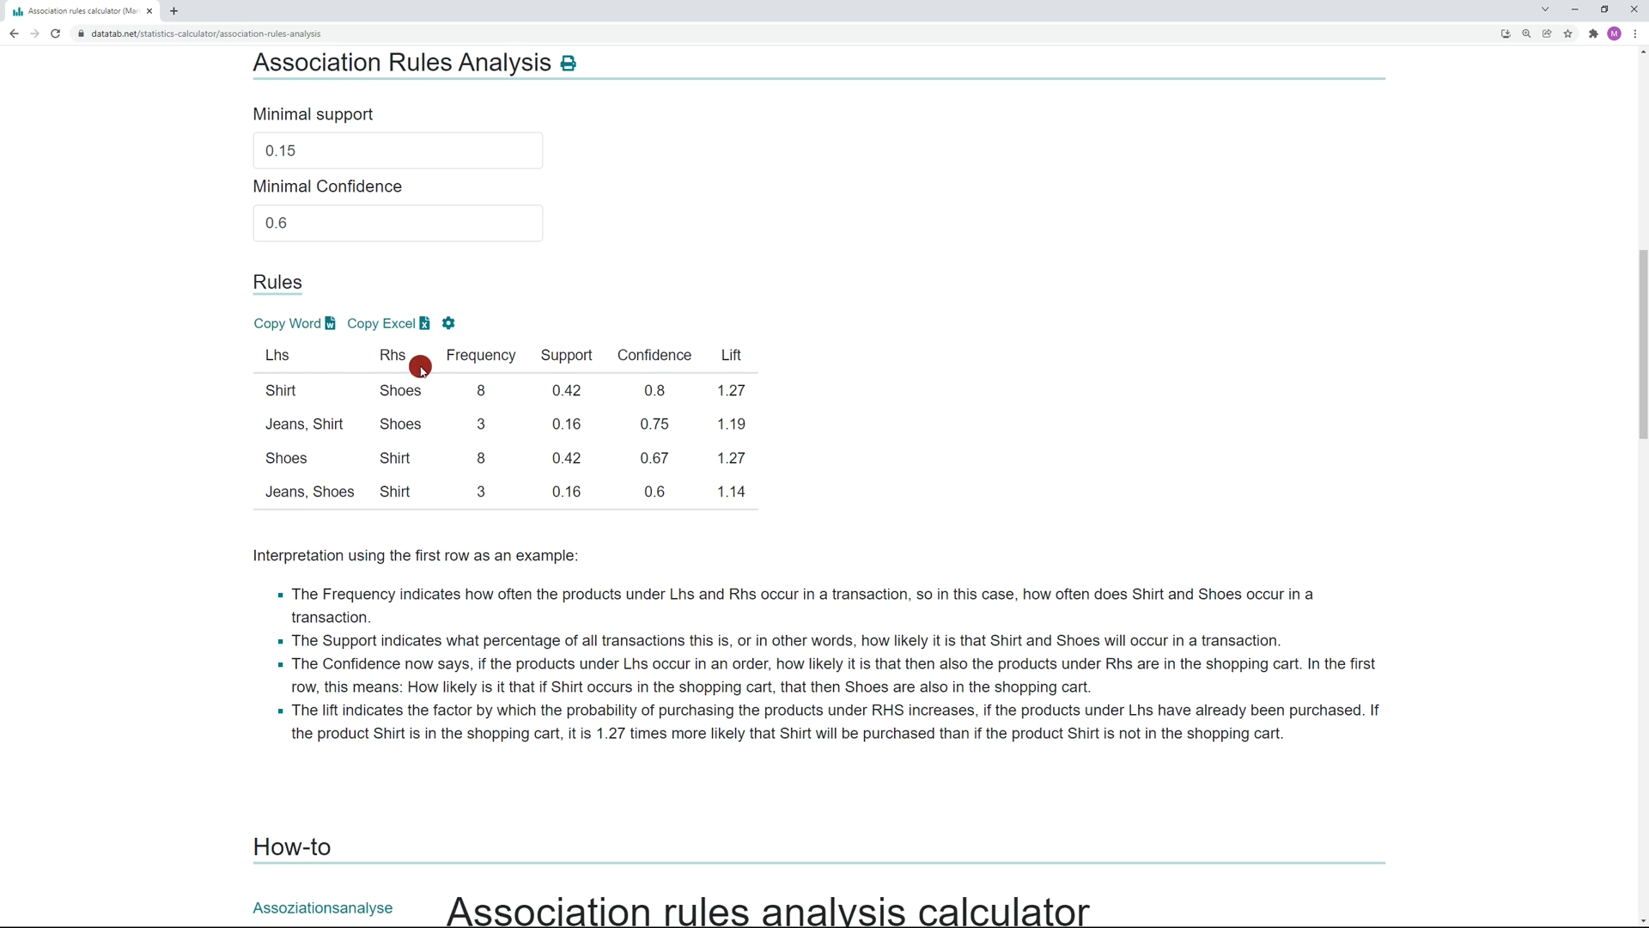
pyautogui.moveTo(603, 367)
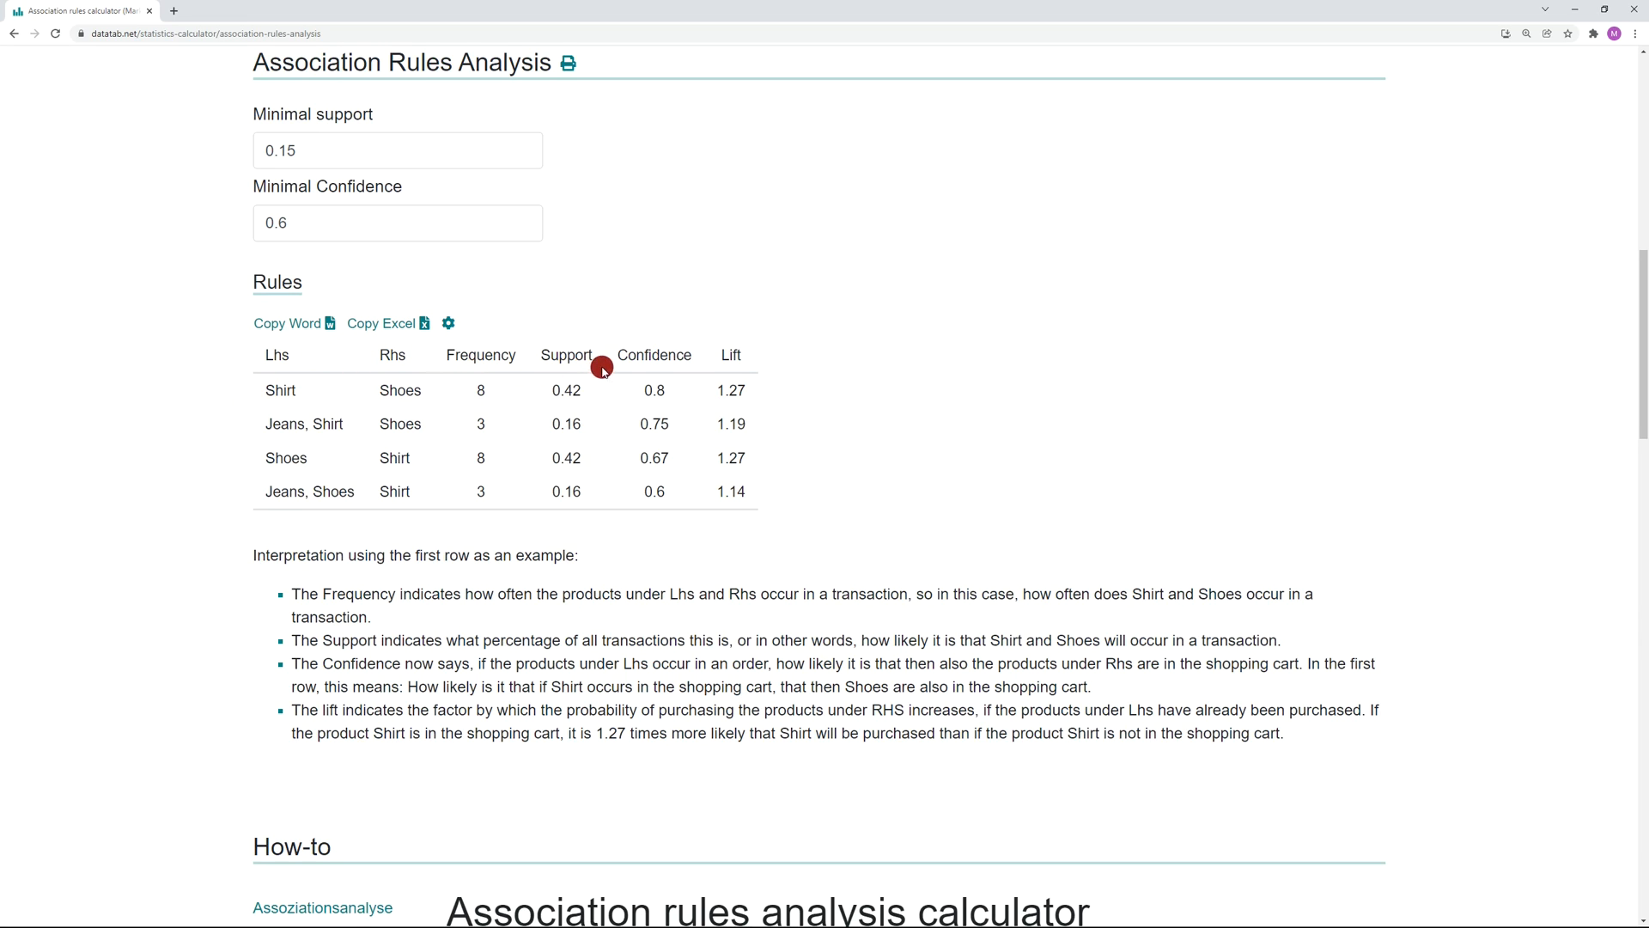
pyautogui.moveTo(700, 368)
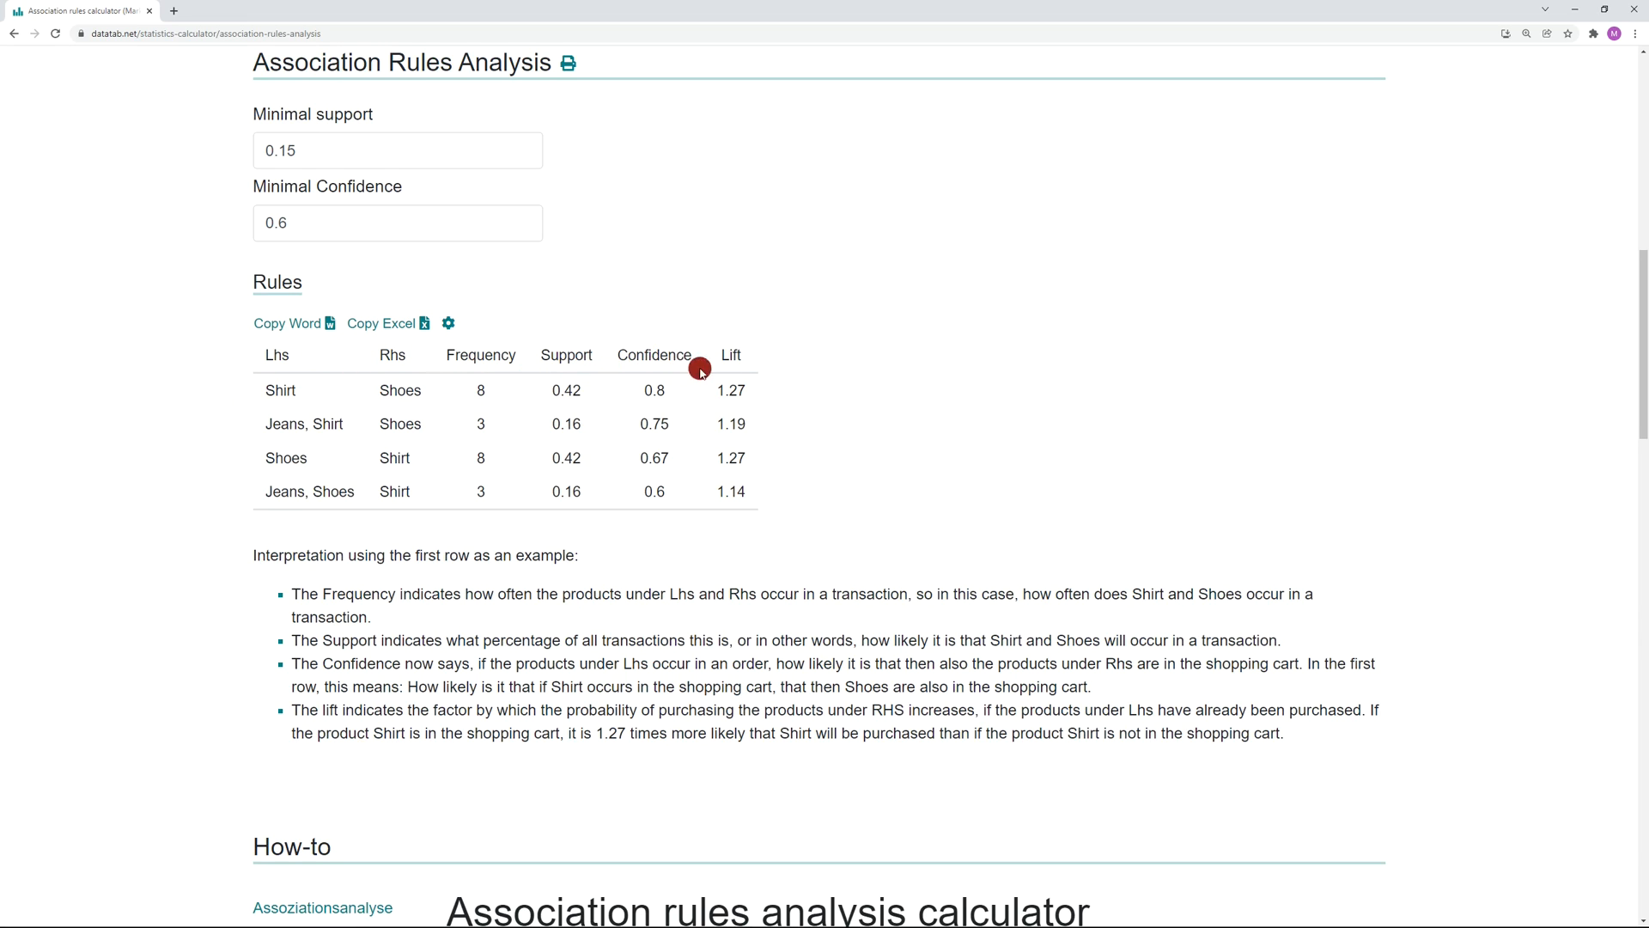
pyautogui.moveTo(765, 371)
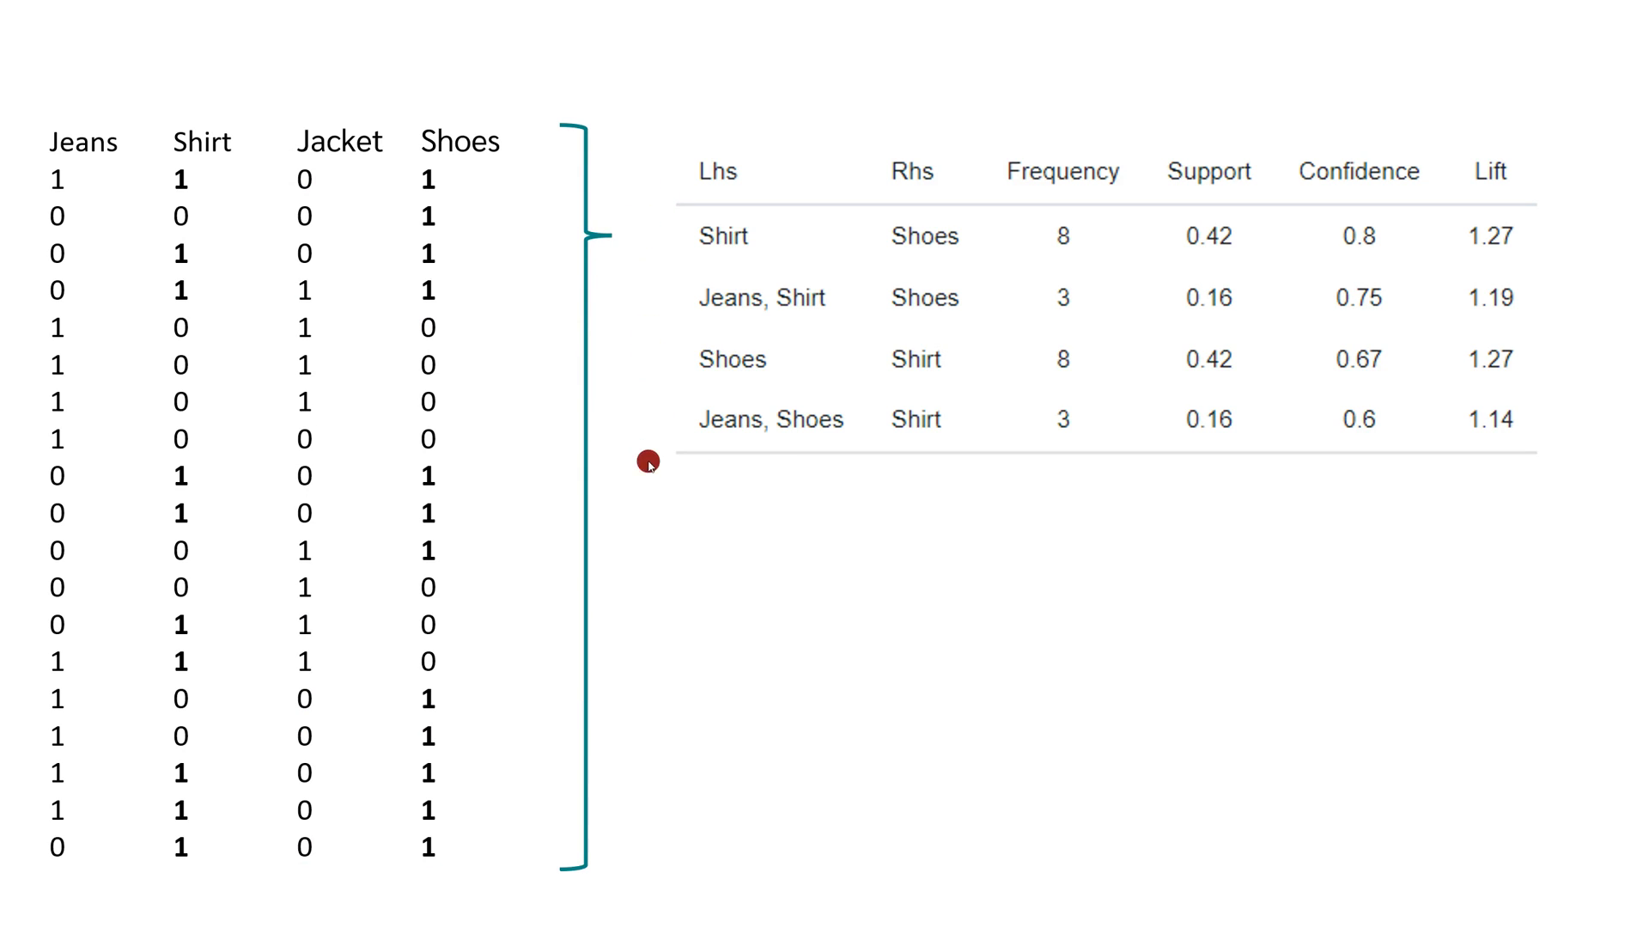
pyautogui.moveTo(629, 283)
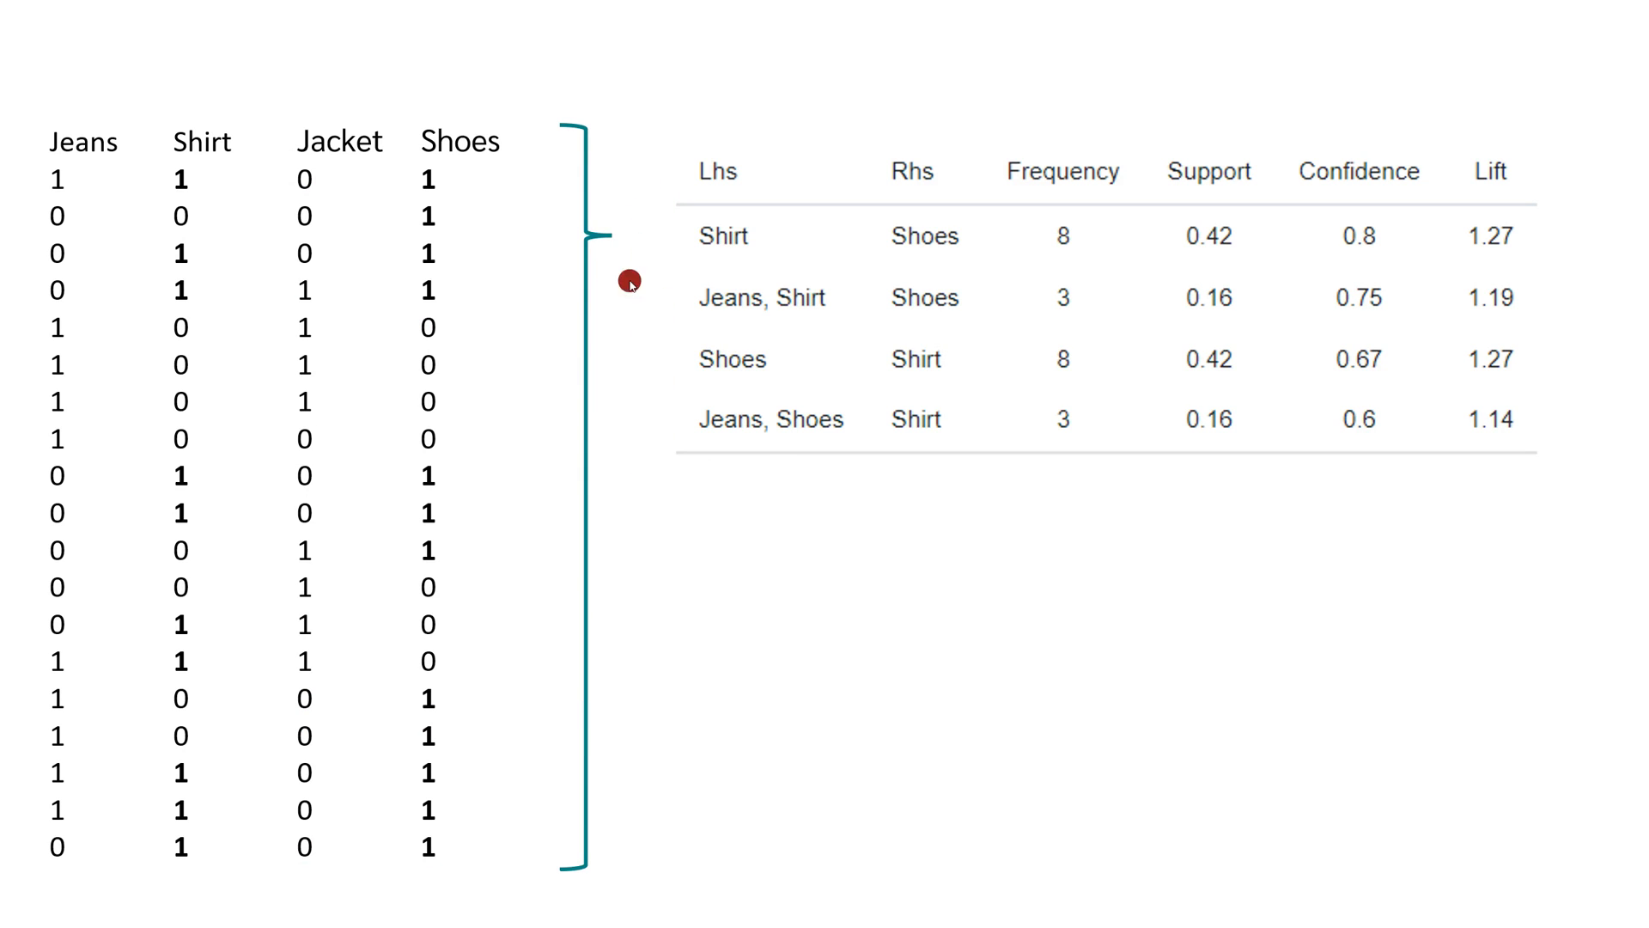
pyautogui.moveTo(636, 371)
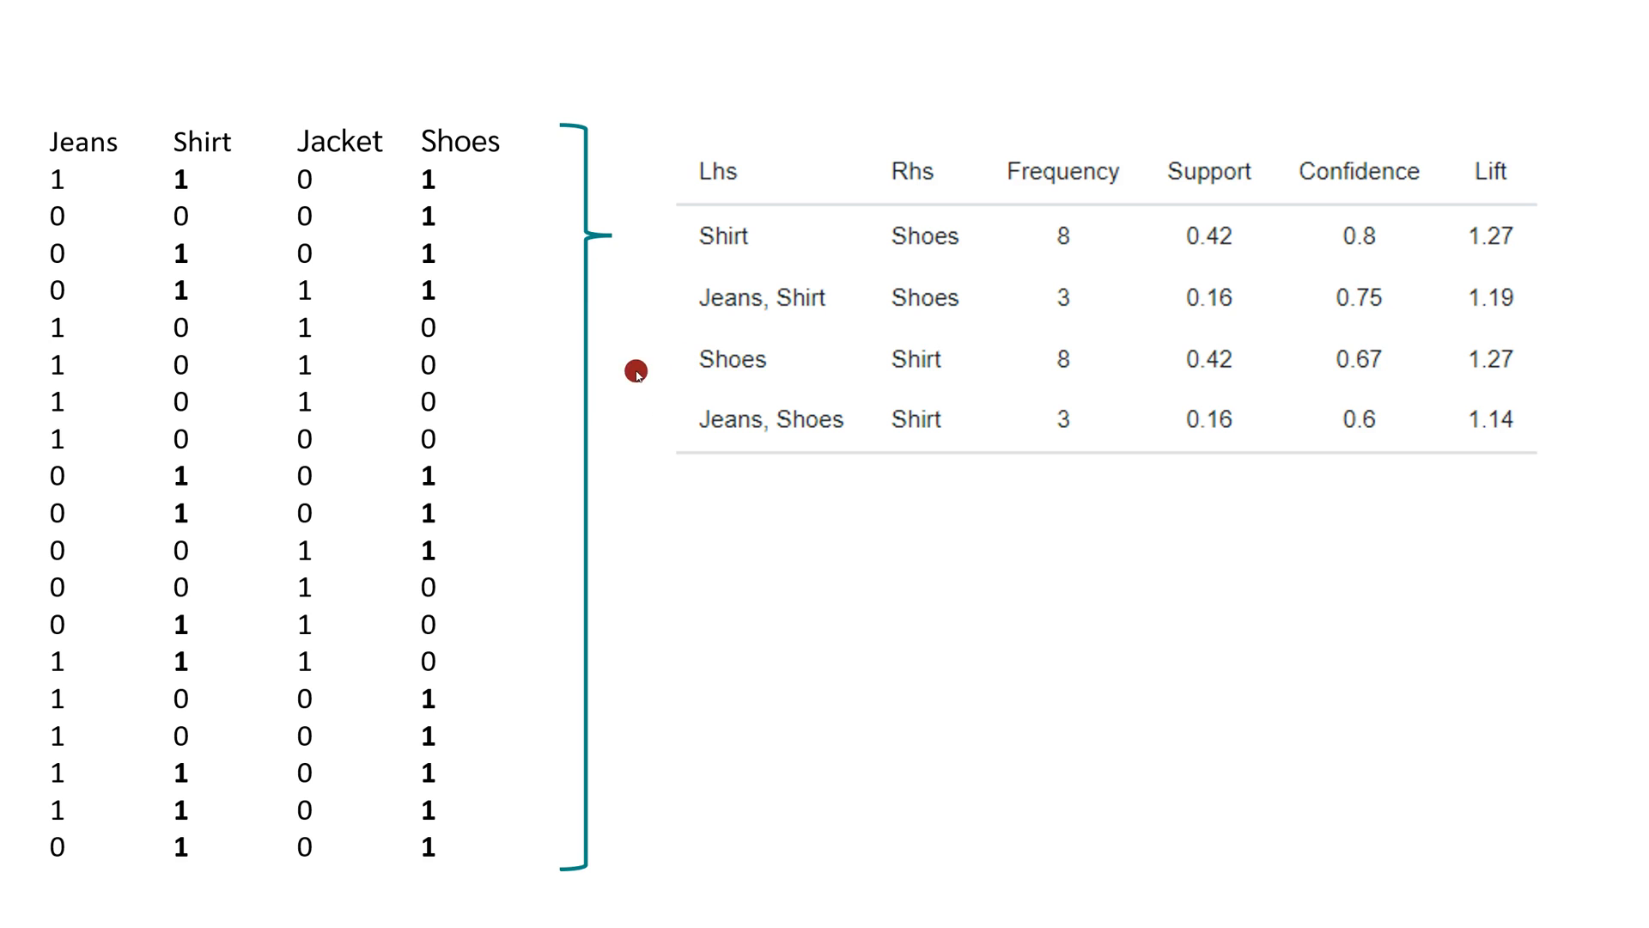
pyautogui.moveTo(657, 296)
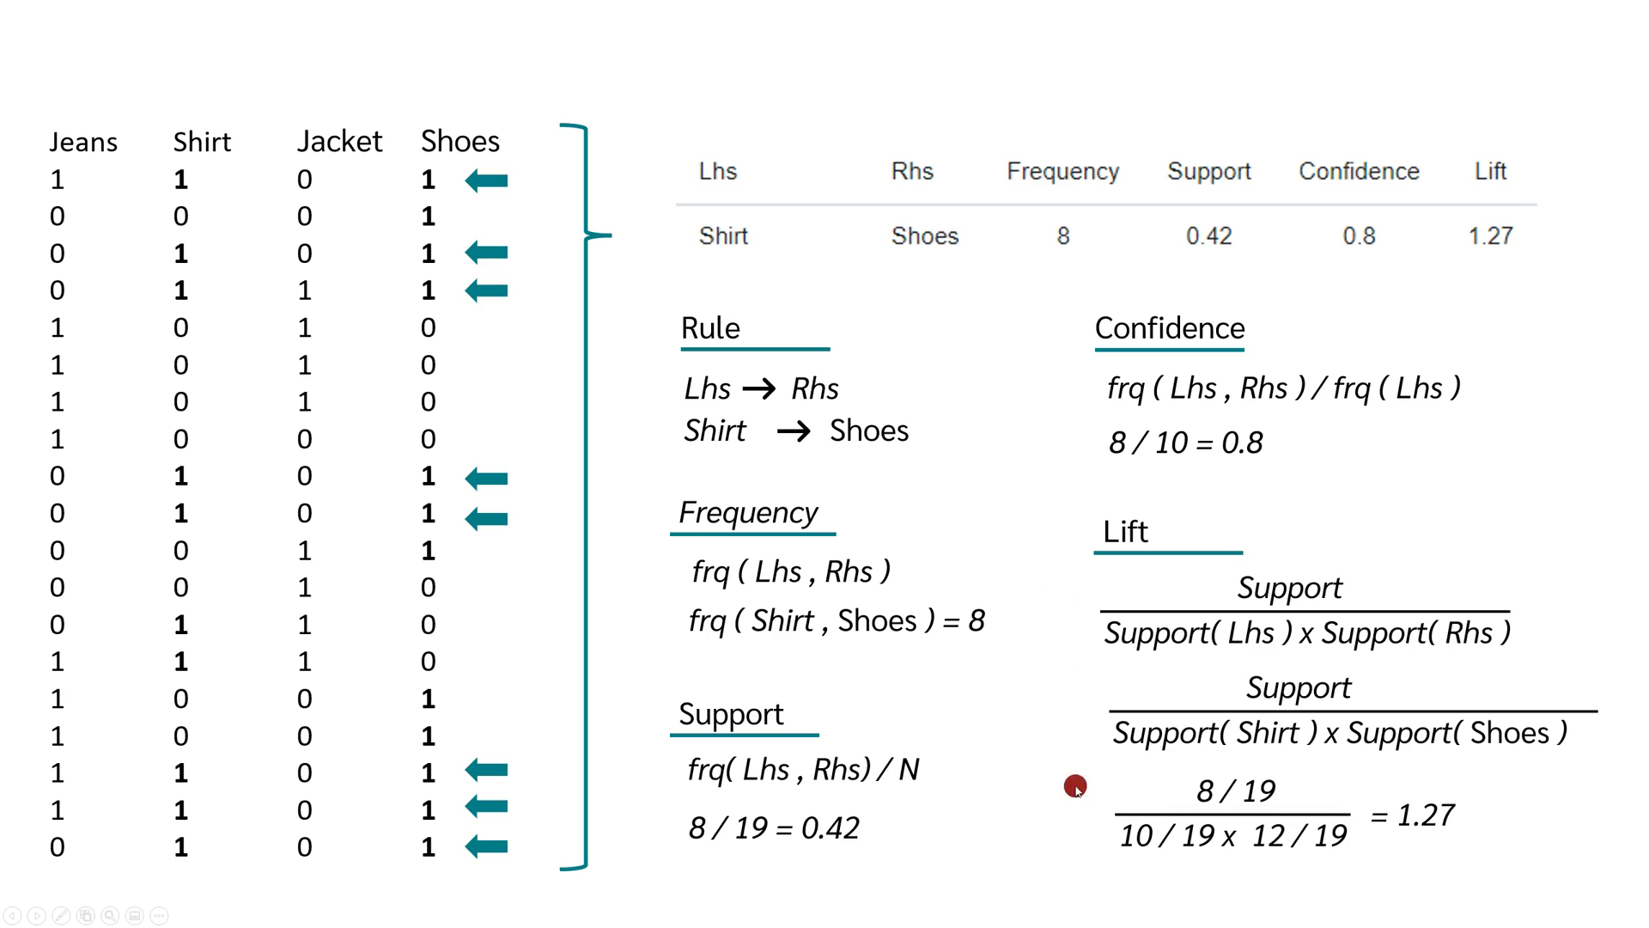
pyautogui.moveTo(954, 524)
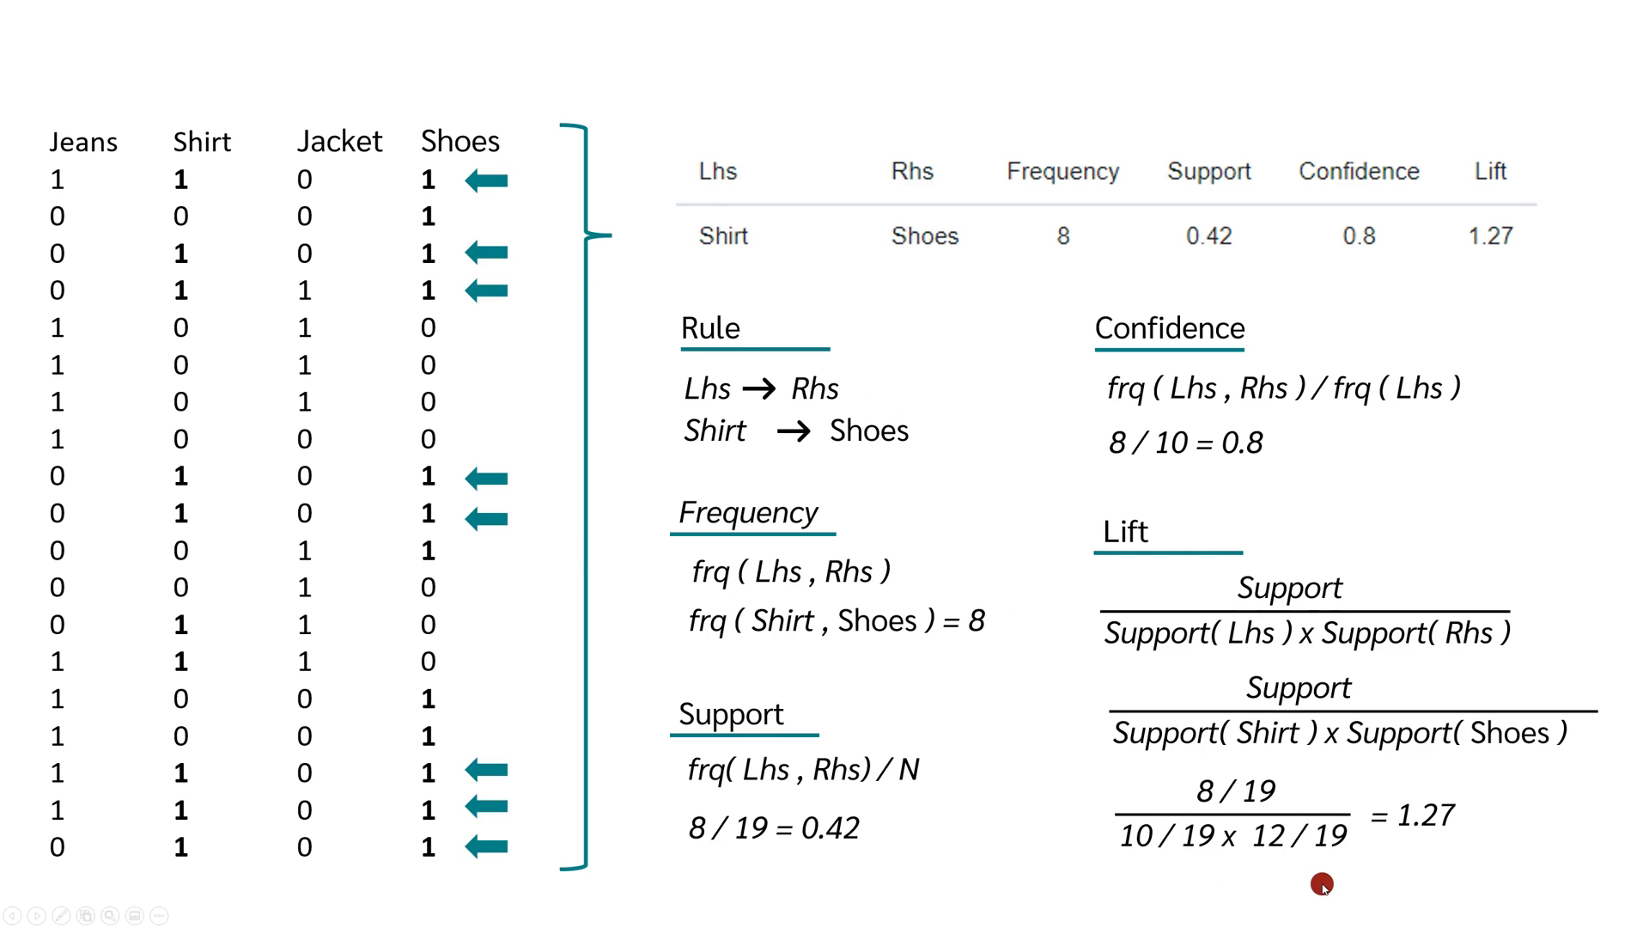
pyautogui.moveTo(736, 258)
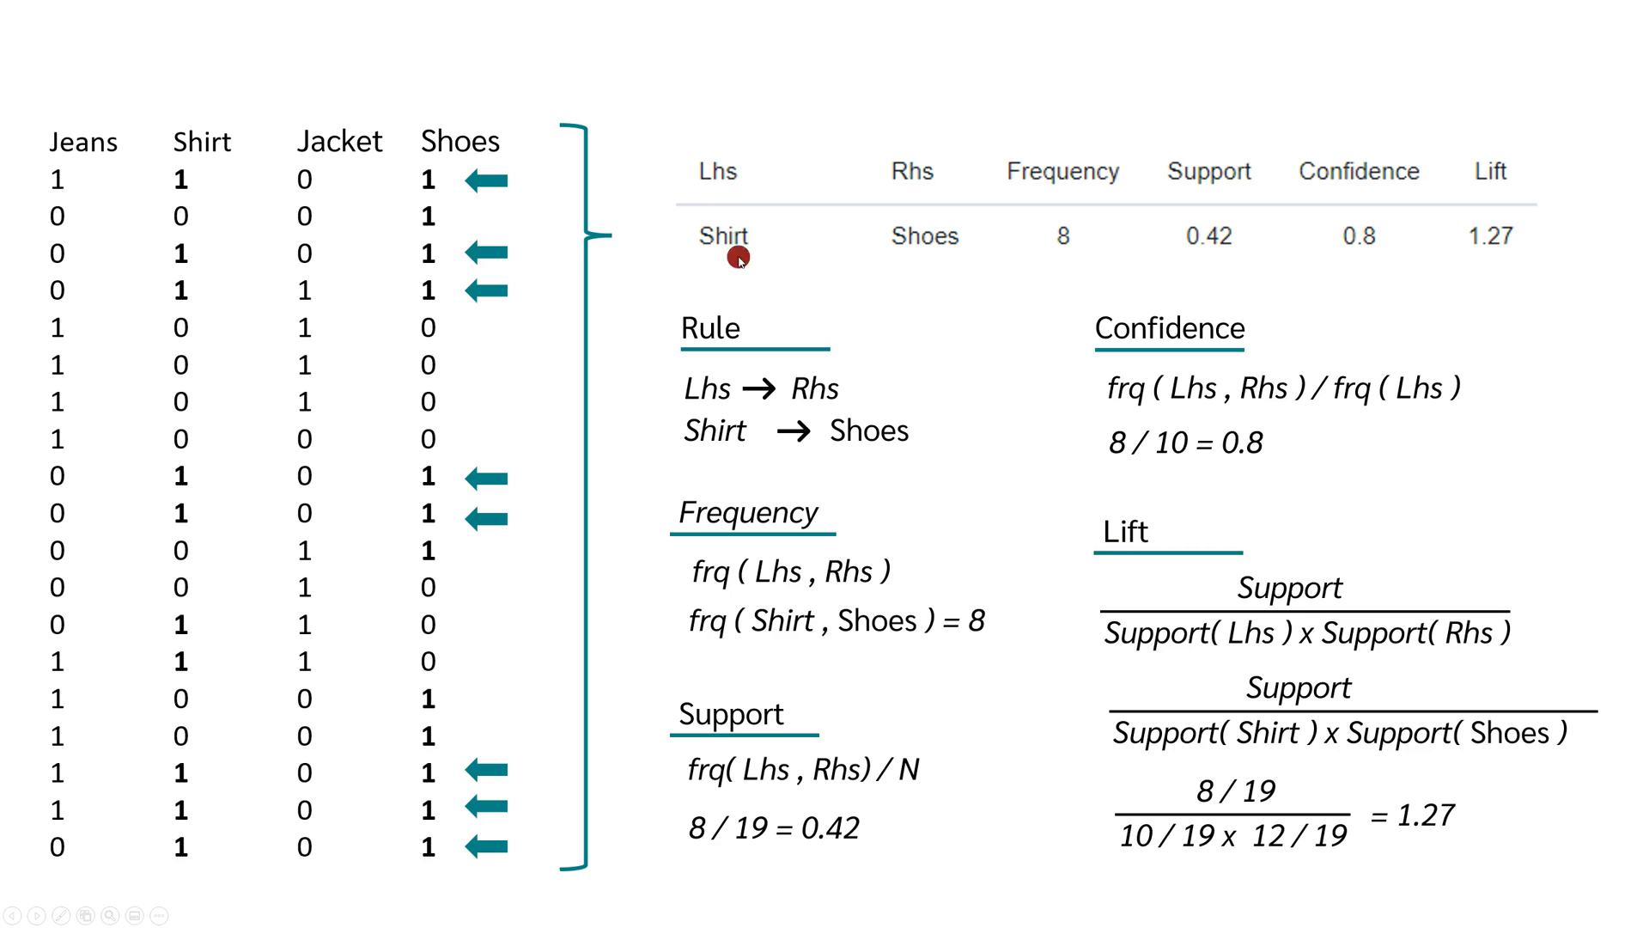
pyautogui.moveTo(1419, 883)
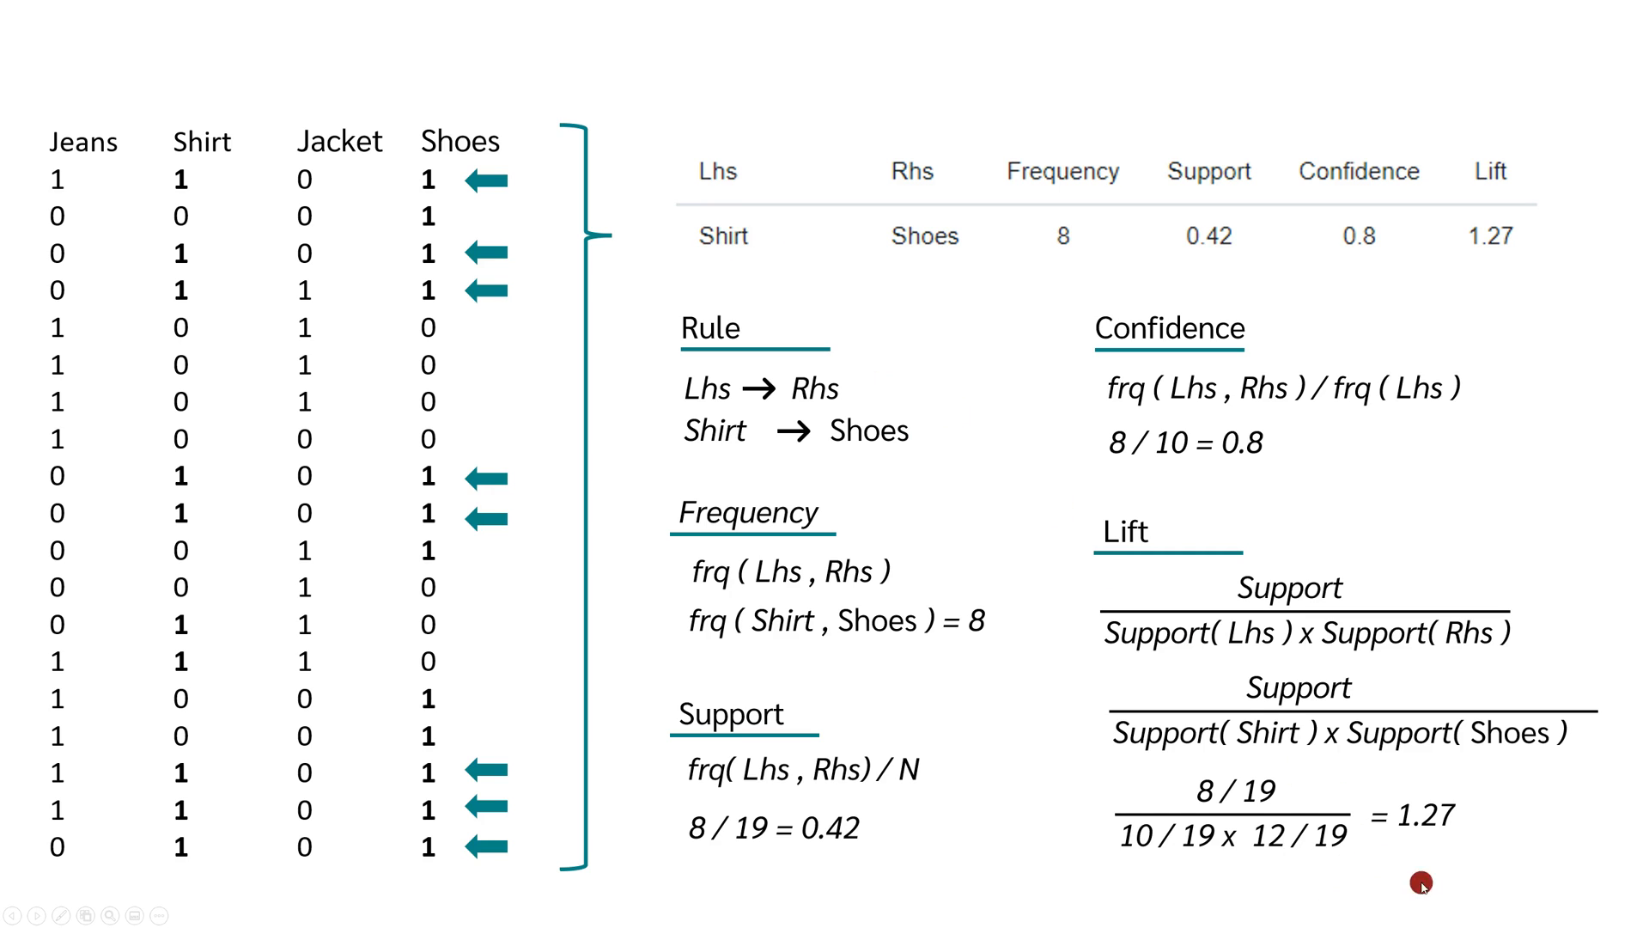
pyautogui.moveTo(1448, 861)
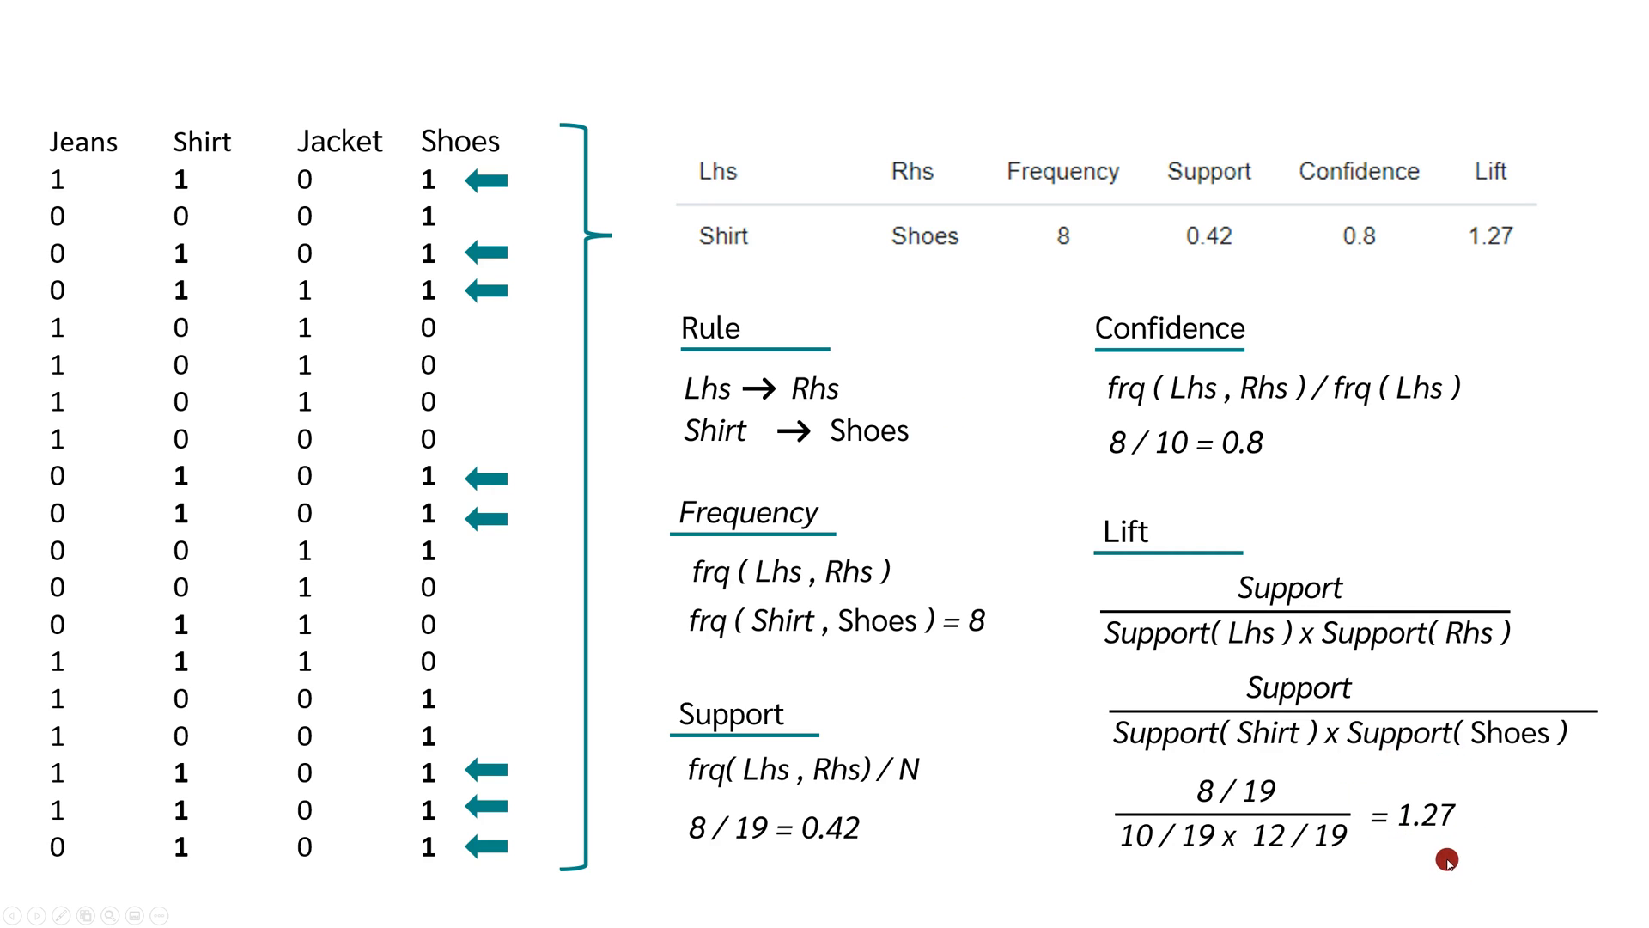
pyautogui.moveTo(1175, 586)
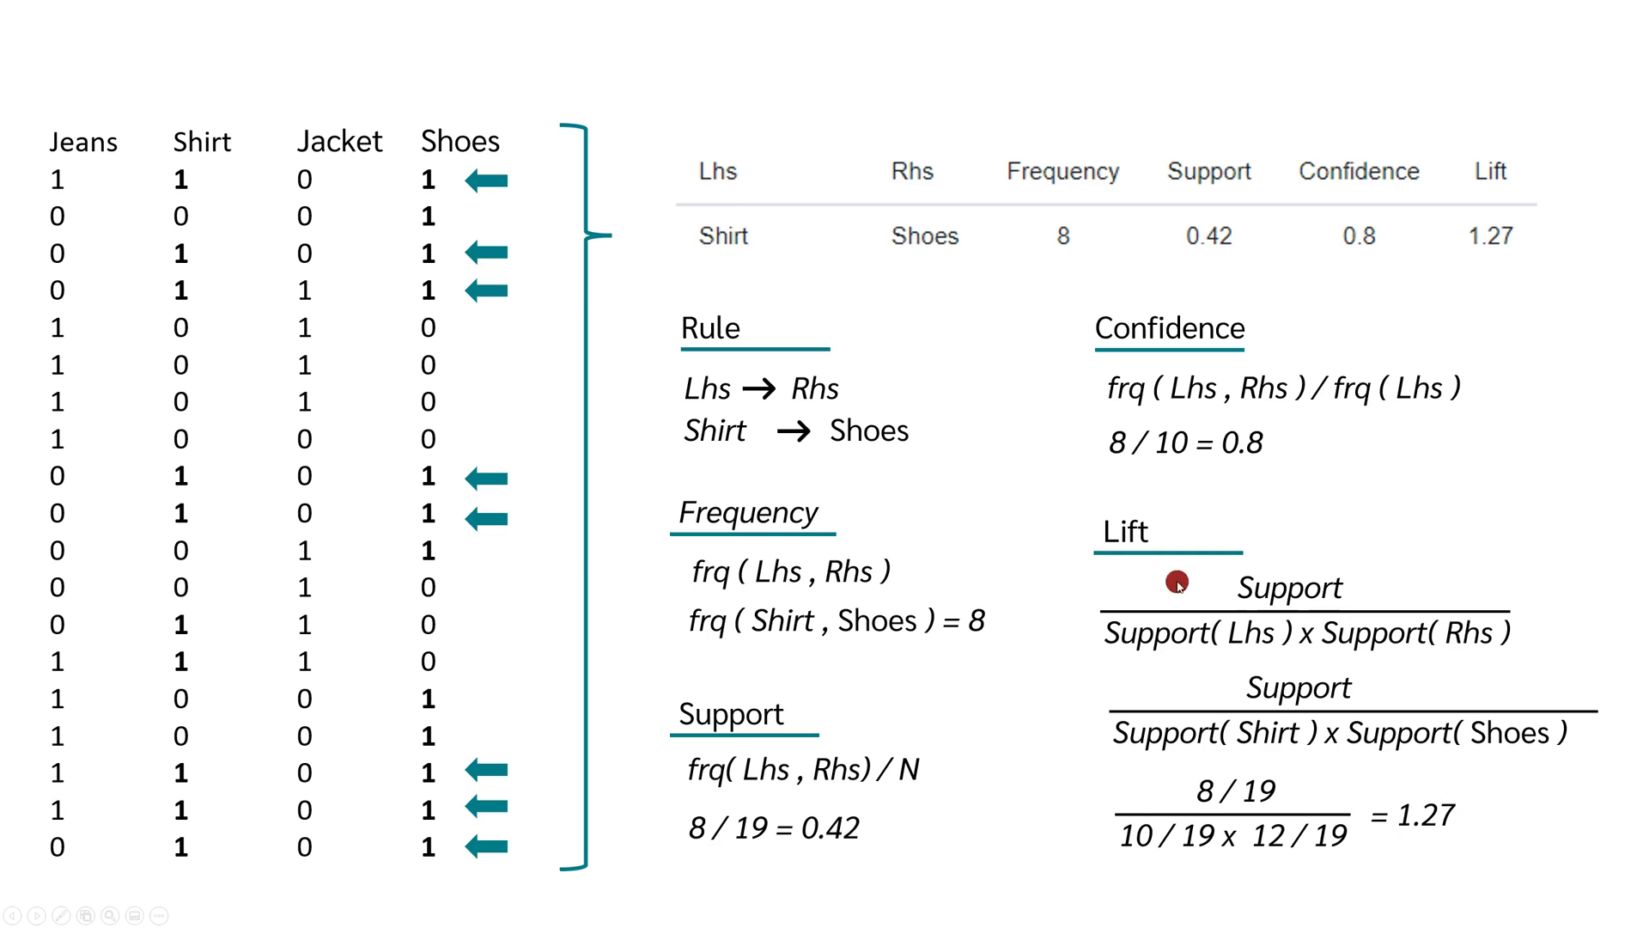
pyautogui.moveTo(1090, 853)
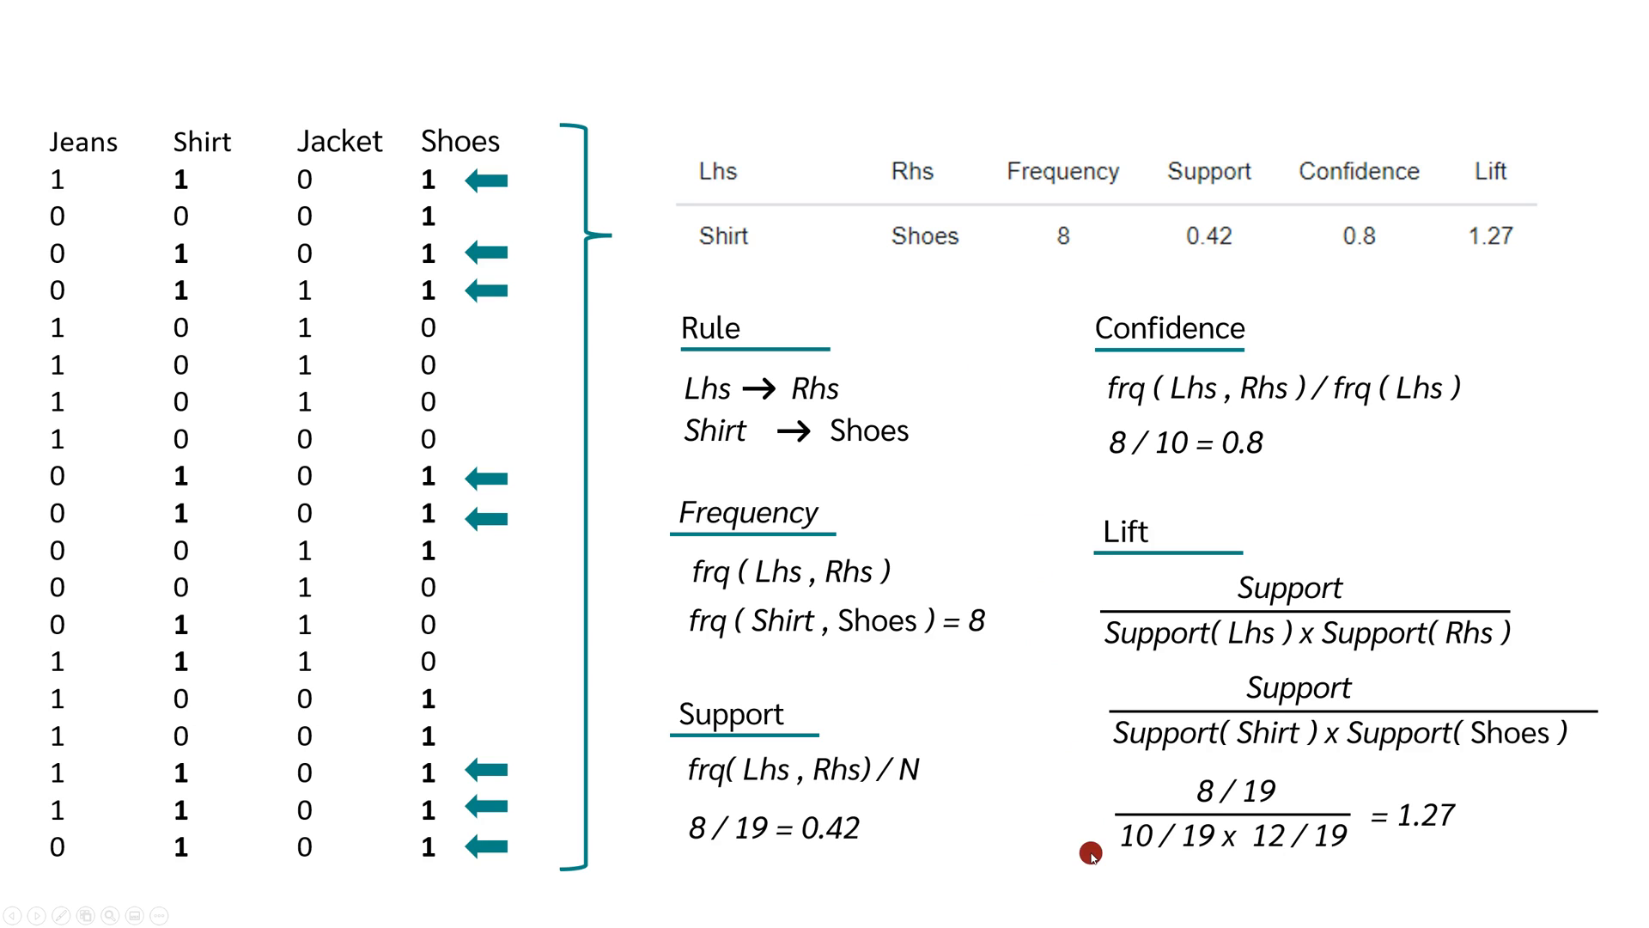